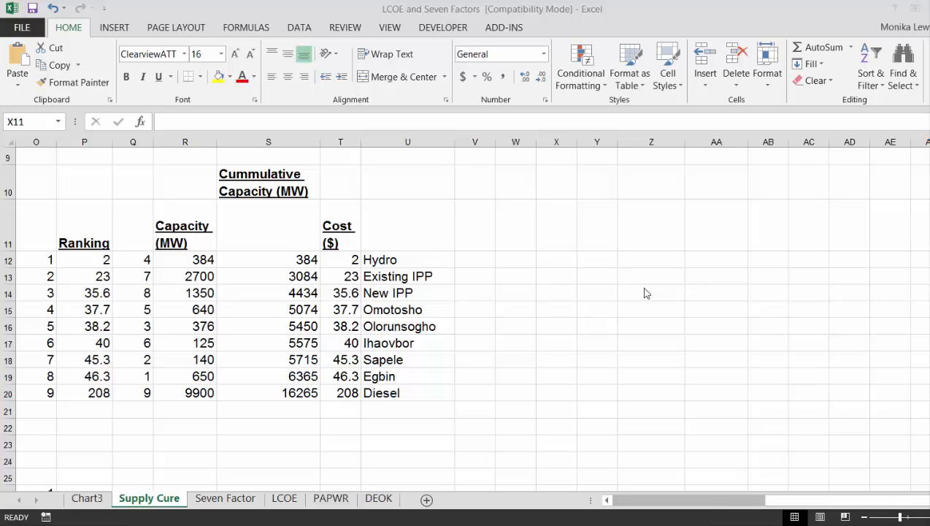
Step: Build the rank MATCH formula against variable costs $M$12:$M$20 and fill it down to row 20
{"action": "left_click", "coordinate": [556, 225]}
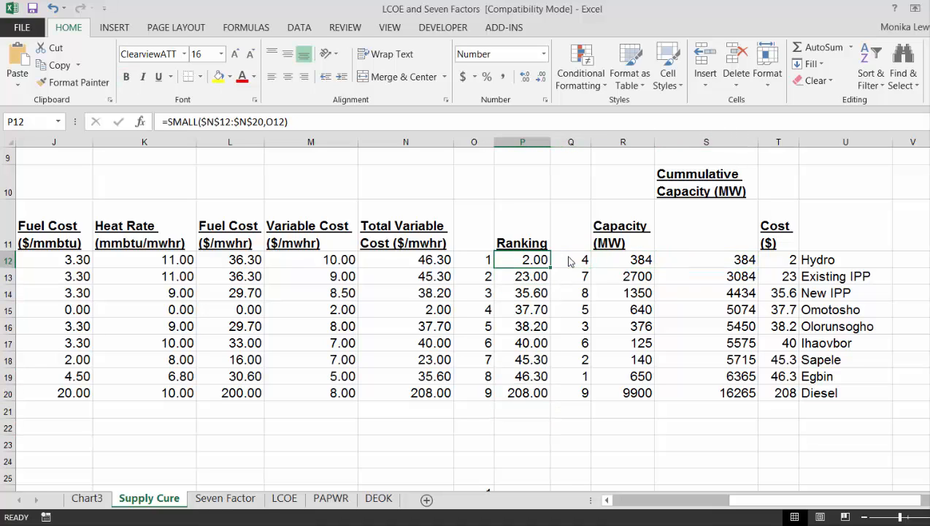
{"action": "left_click", "coordinate": [571, 260]}
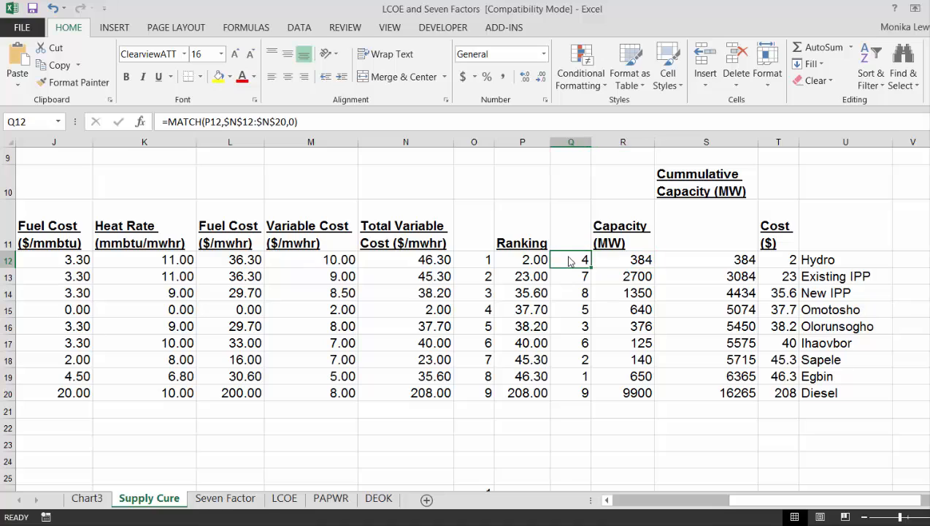
{"action": "type", "text": "=m"}
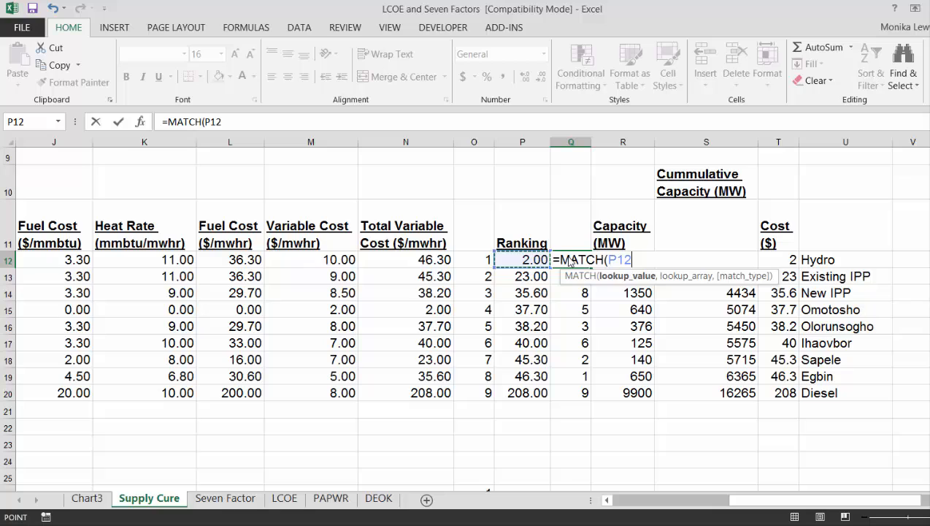
{"action": "type", "text": ","}
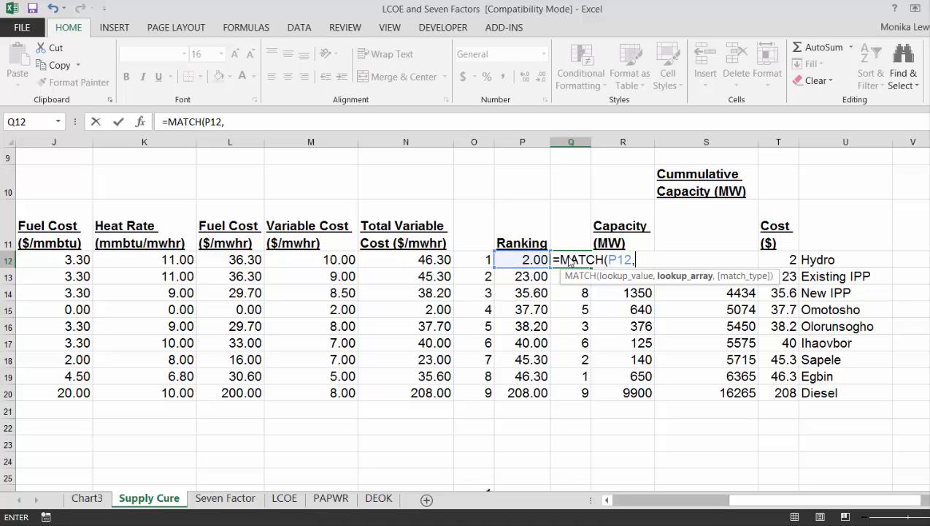
{"action": "left_click", "coordinate": [309, 260]}
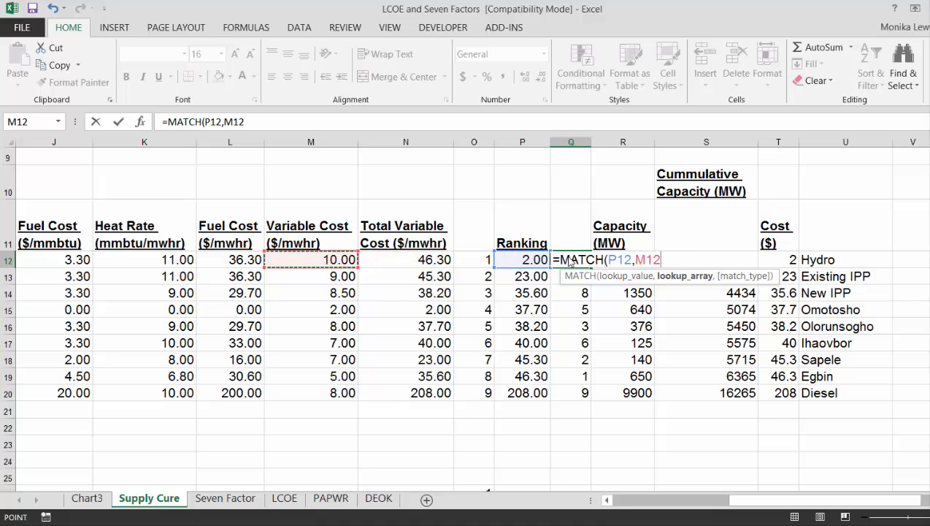
{"action": "type", "text": "$M$12:$M$20,0)"}
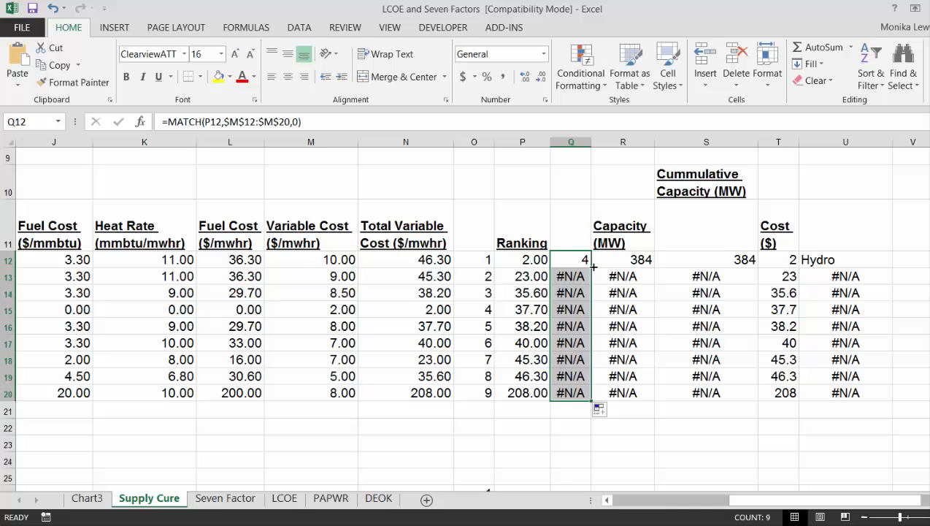
{"action": "double_click", "coordinate": [571, 260]}
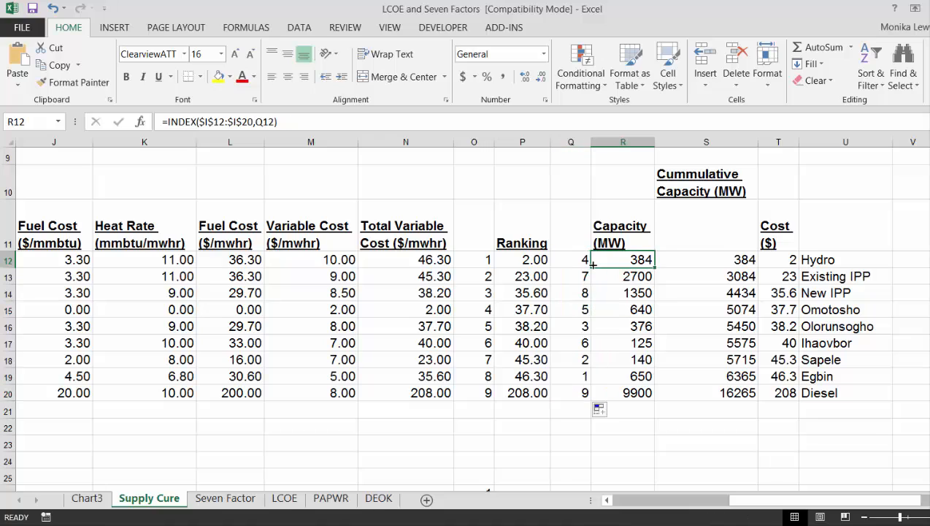
Step: Add the INDEX capacity lookup and chart the cumulative capacity and cost data
{"action": "type", "text": "=index("}
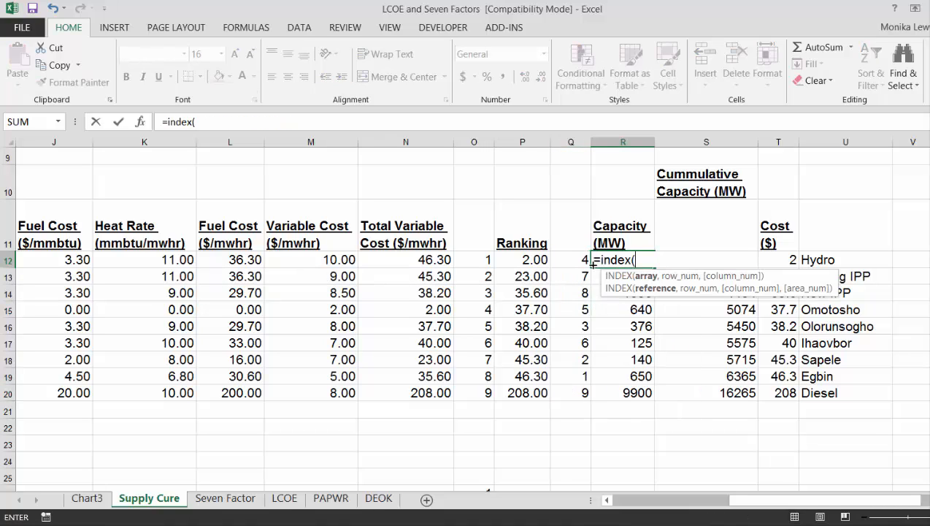
{"action": "left_click", "coordinate": [144, 260]}
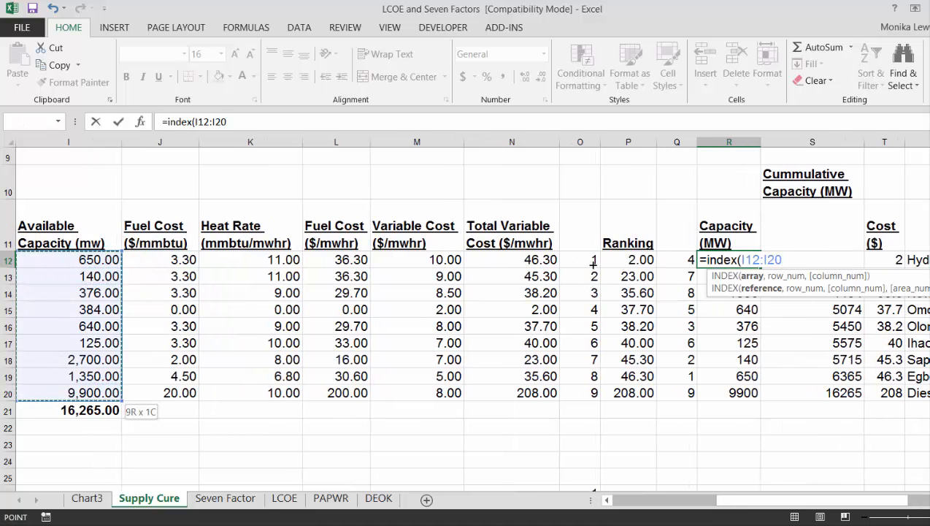
{"action": "left_click", "coordinate": [676, 260]}
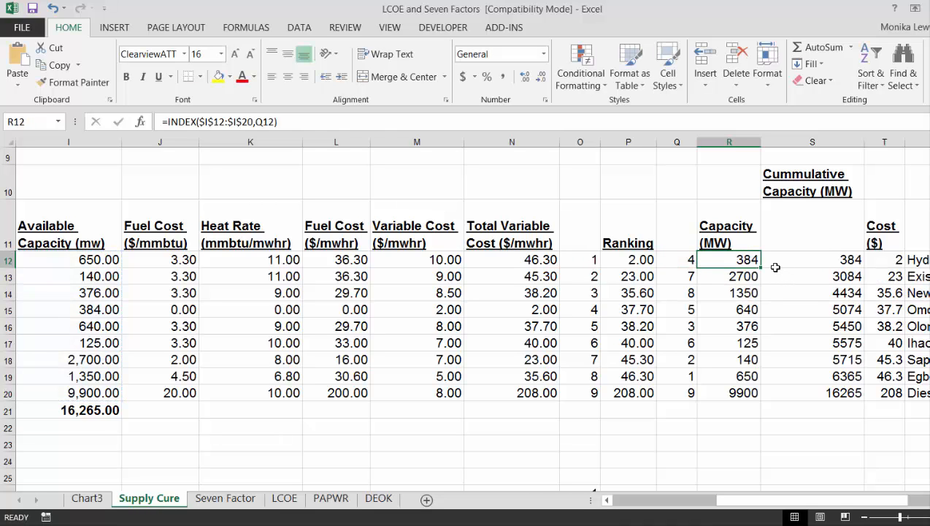
{"action": "left_click_drag", "start_coordinate": [729, 260], "coordinate": [728, 393]}
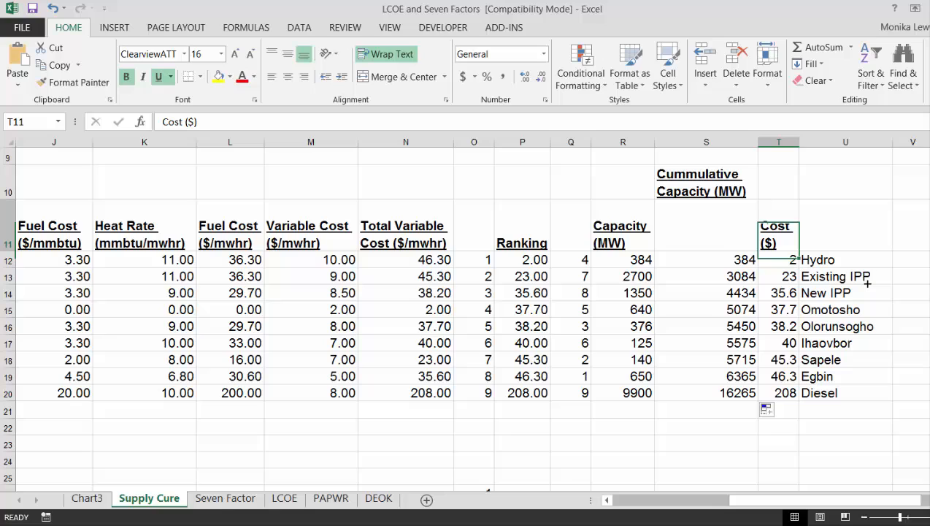
{"action": "left_click", "coordinate": [778, 142]}
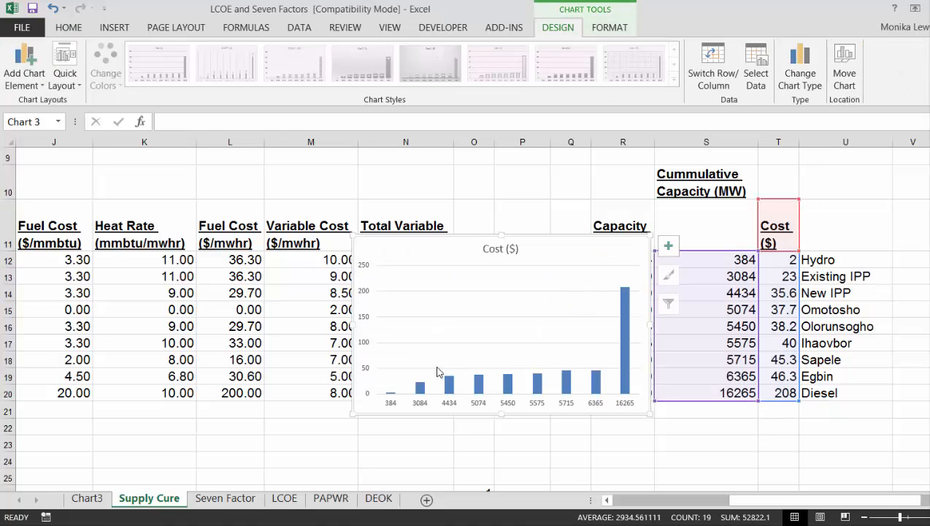
{"action": "mouse_move", "coordinate": [593, 274]}
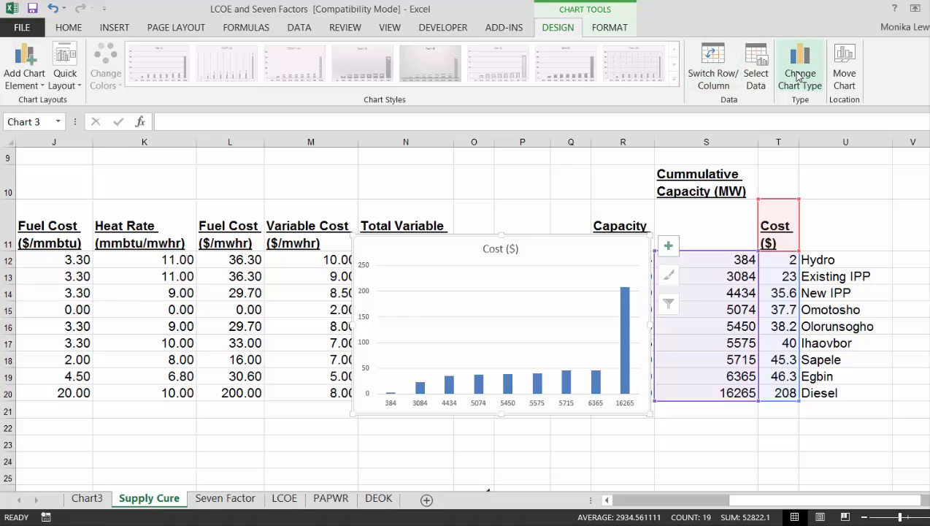
Step: Change the new chart to an X Y scatter with straight connecting lines
{"action": "left_click", "coordinate": [800, 66]}
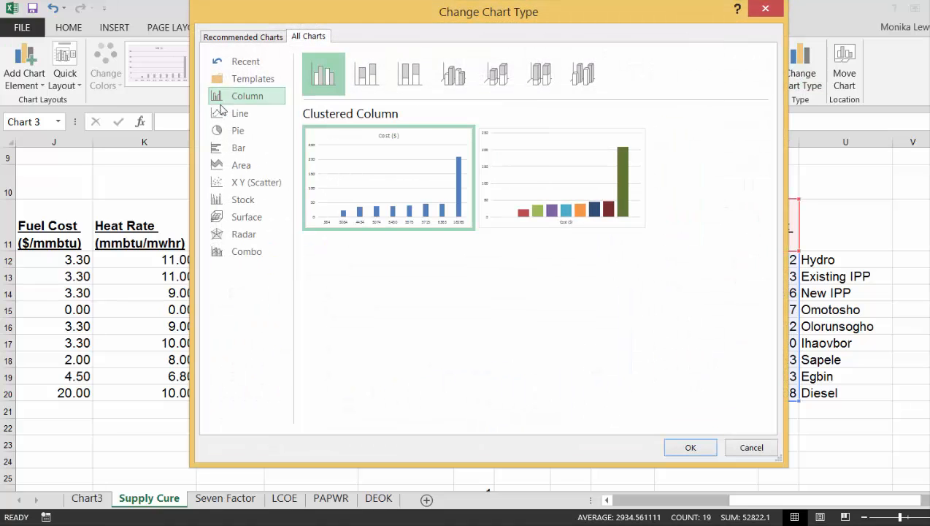
{"action": "left_click", "coordinate": [256, 181]}
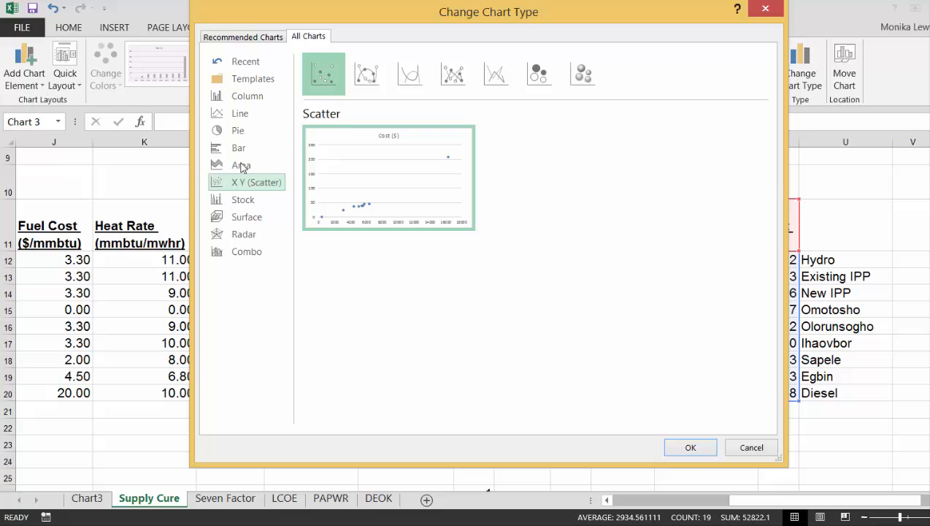
{"action": "left_click", "coordinate": [497, 73]}
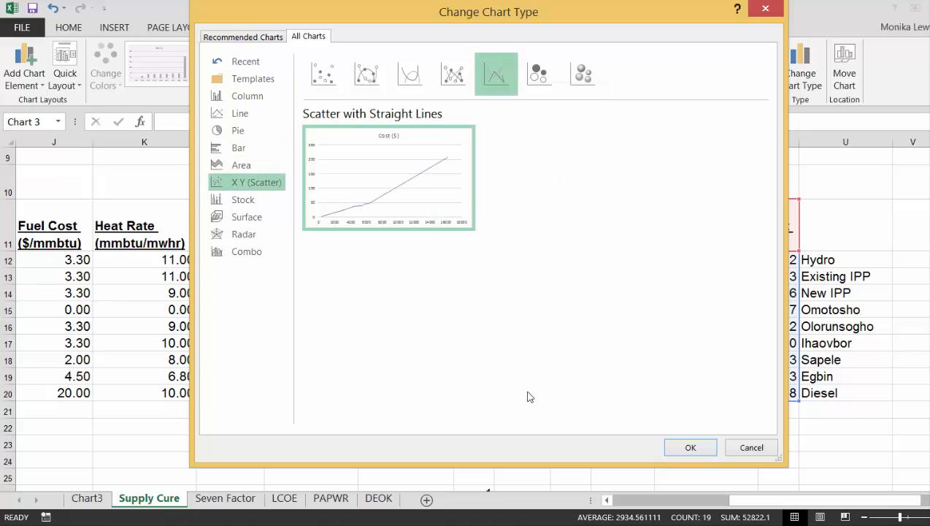
{"action": "left_click", "coordinate": [689, 447]}
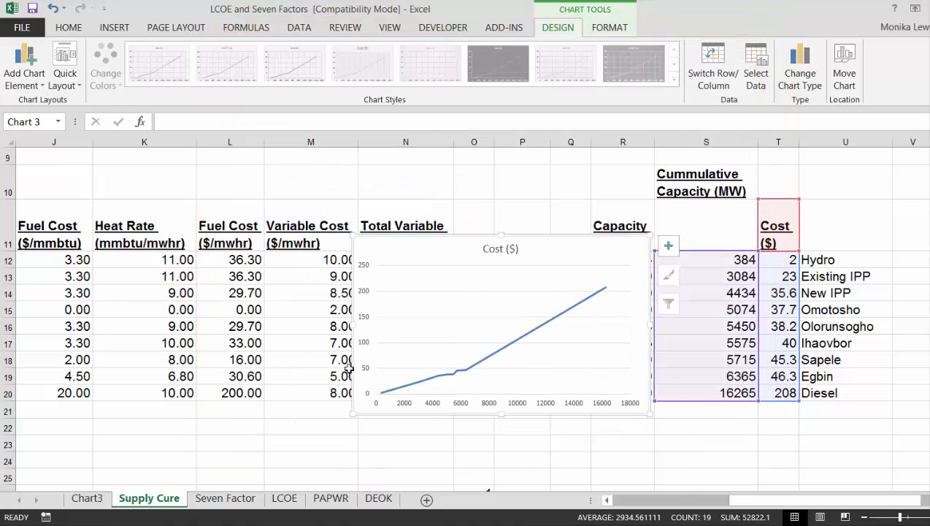
{"action": "mouse_move", "coordinate": [506, 326]}
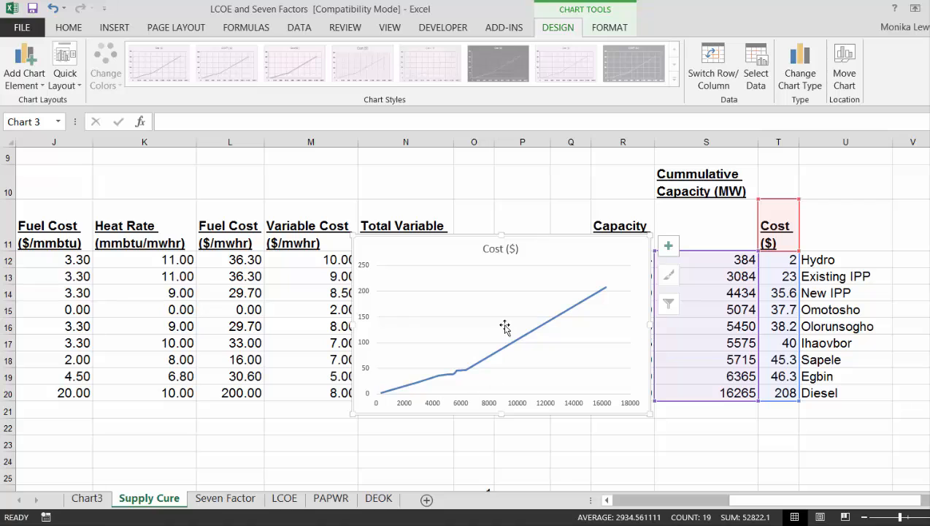
{"action": "mouse_move", "coordinate": [529, 249]}
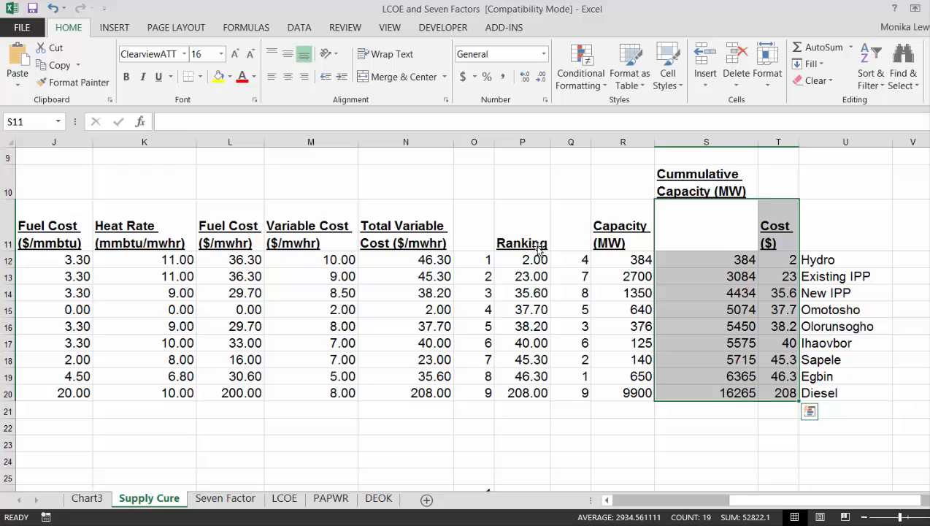
Step: Delete the Cost column and cut the 1,350 MW plant's fuel cost to 3 so New IPP ranks second
{"action": "left_click", "coordinate": [707, 181]}
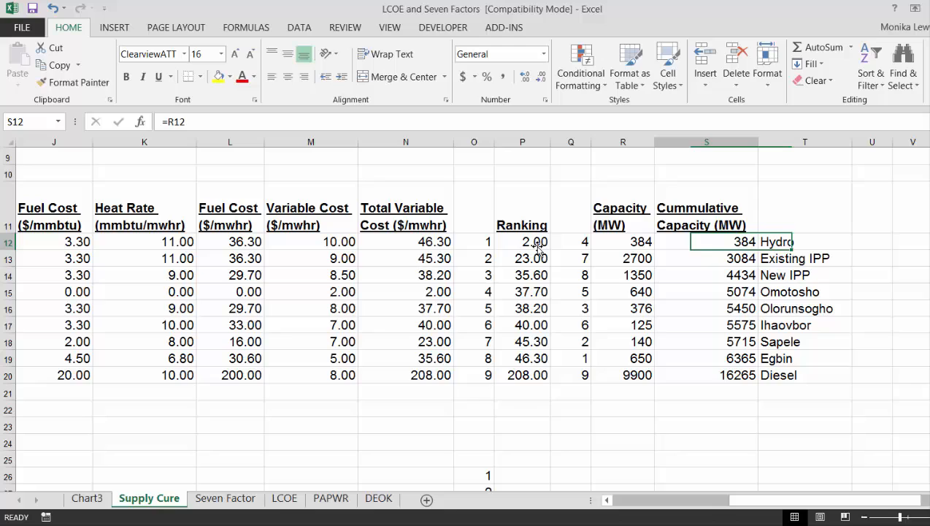
{"action": "left_click", "coordinate": [706, 257]}
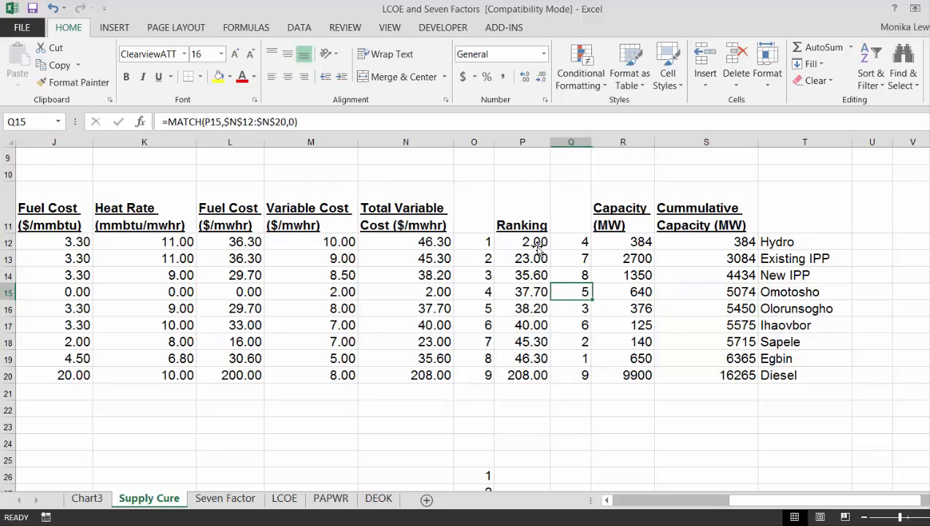
{"action": "left_click", "coordinate": [230, 342]}
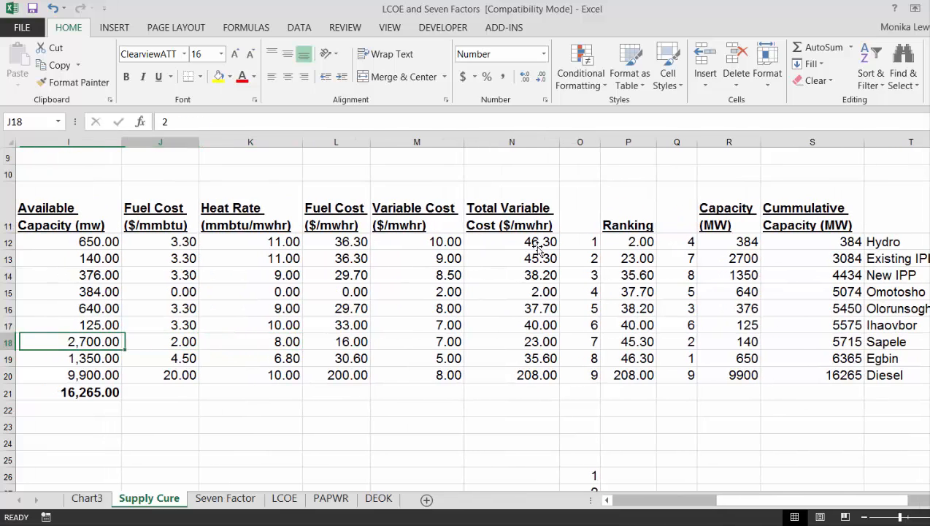
{"action": "type", "text": "3."}
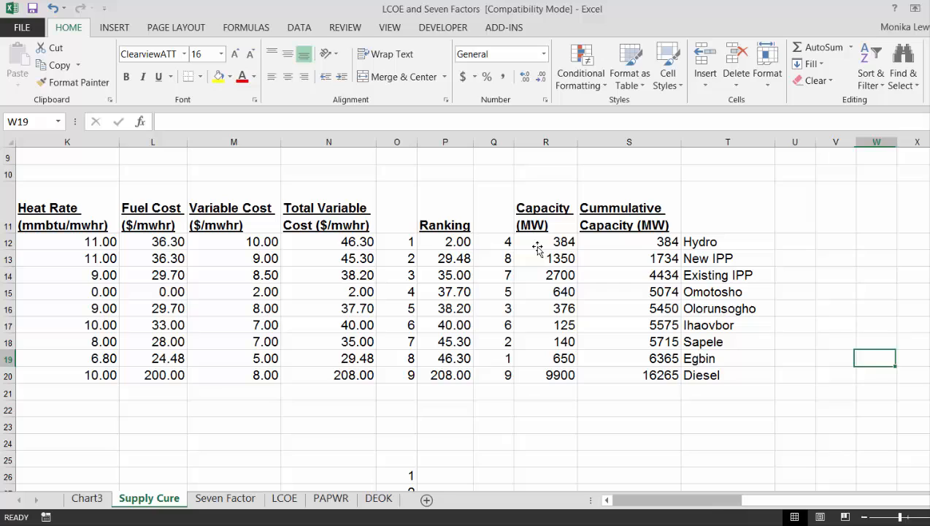
Step: Add a Counter heading beside the ranked plant list
{"action": "left_click", "coordinate": [795, 257]}
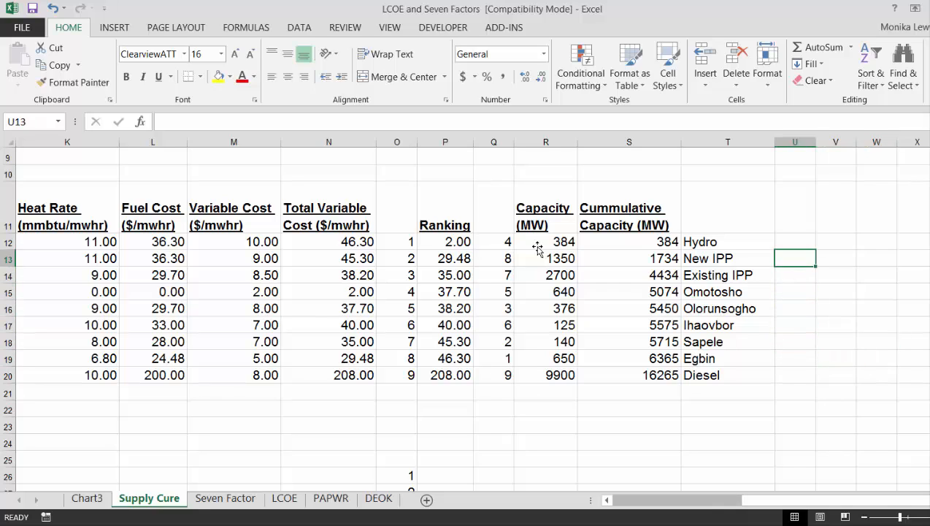
{"action": "type", "text": "C"}
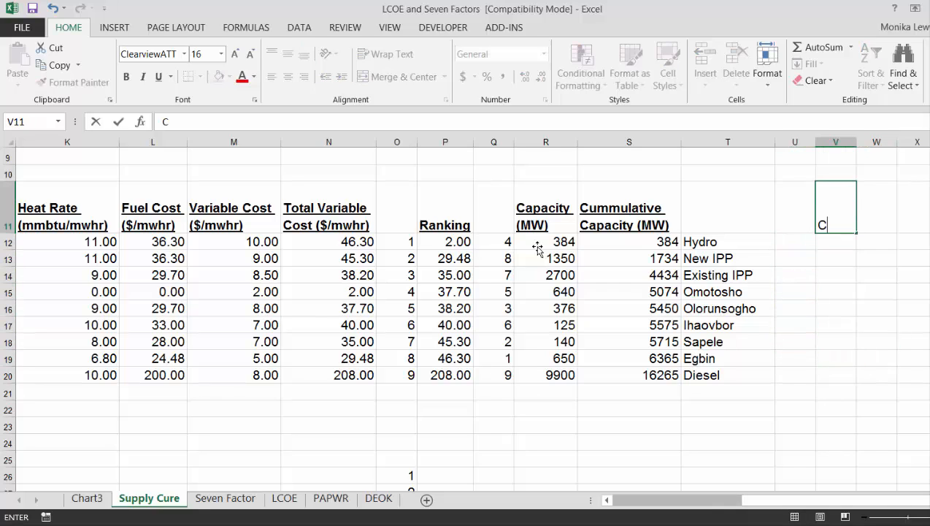
{"action": "type", "text": "ounter"}
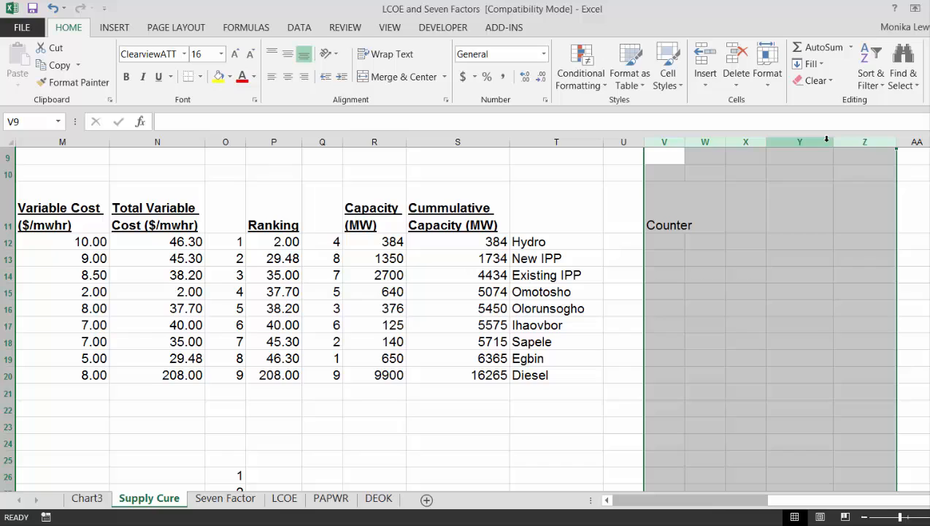
{"action": "left_click_drag", "start_coordinate": [827, 142], "coordinate": [841, 142]}
{"action": "type", "text": "1"}
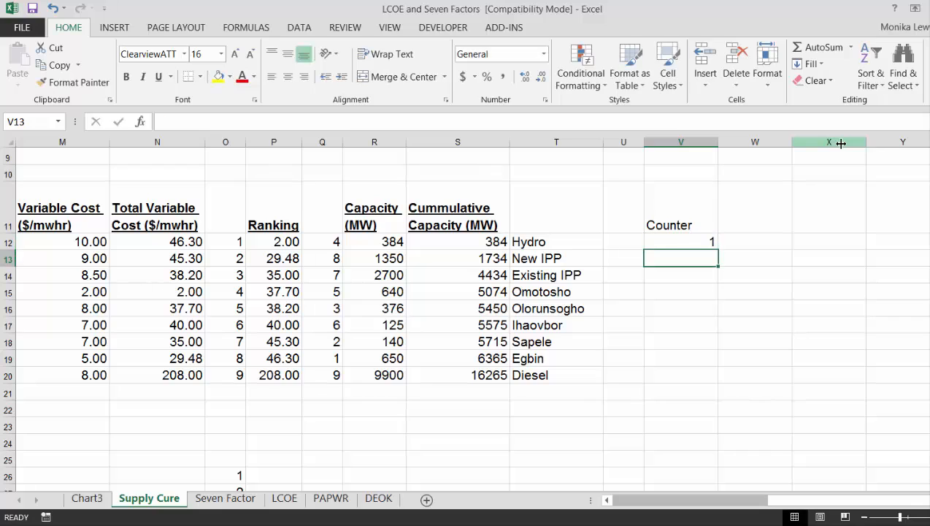
Step: Enter =IF(V12=2,1,2) to alternate 1 and 2 and fill the counter down the rows
{"action": "type", "text": "=if(V12"}
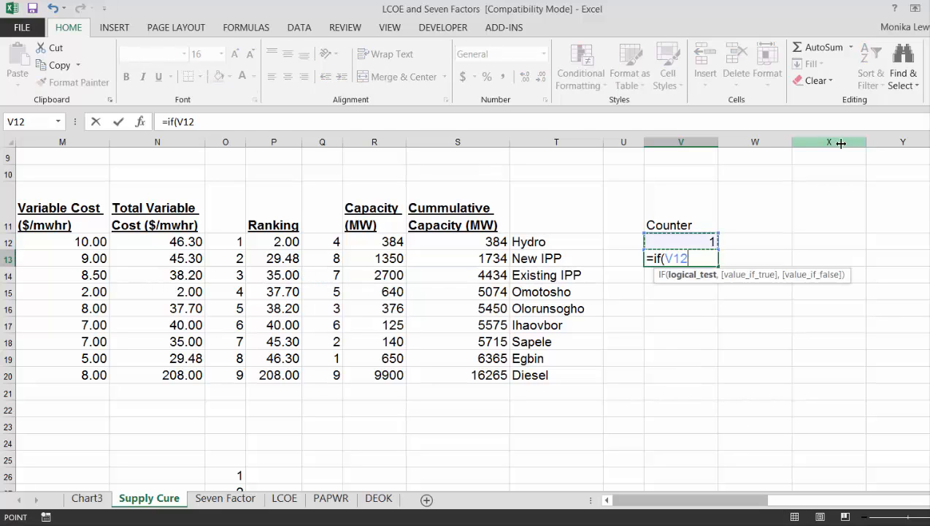
{"action": "type", "text": "=2,"}
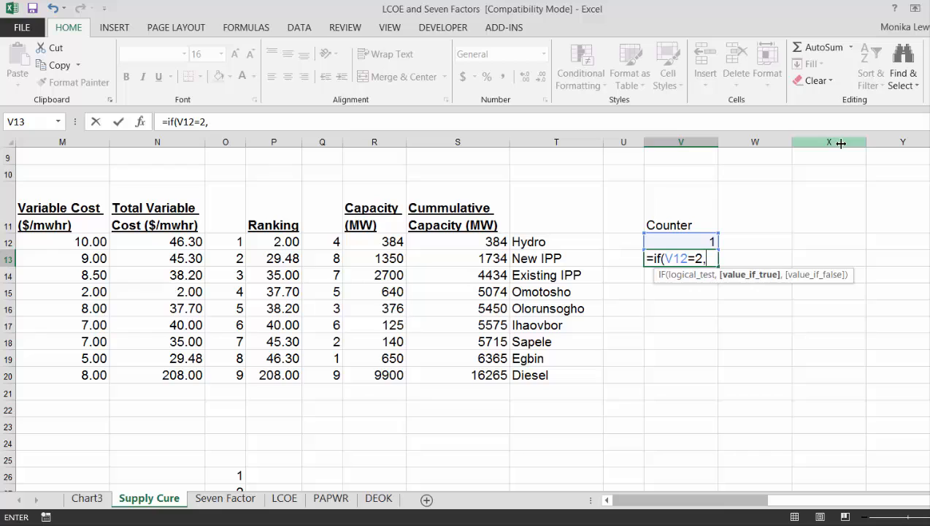
{"action": "type", "text": "1,V12+1"}
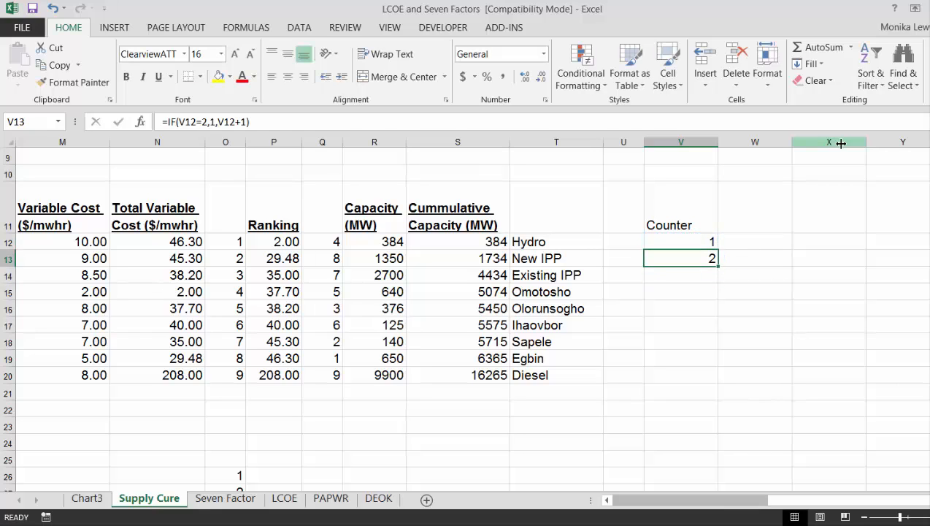
{"action": "left_click_drag", "start_coordinate": [680, 257], "coordinate": [680, 479]}
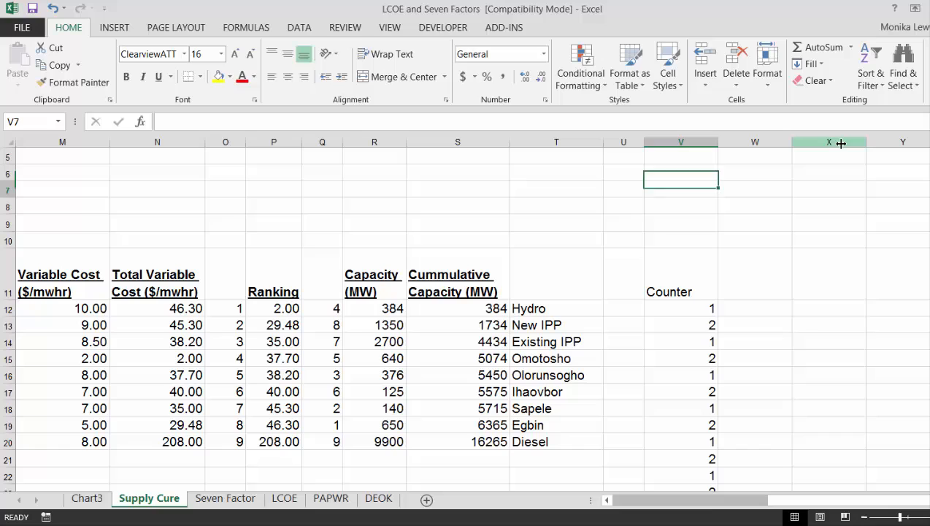
Step: Add an Index heading, start at 1 and enter =IF(V13=1,W12+1,W12) filled down
{"action": "left_click", "coordinate": [755, 274]}
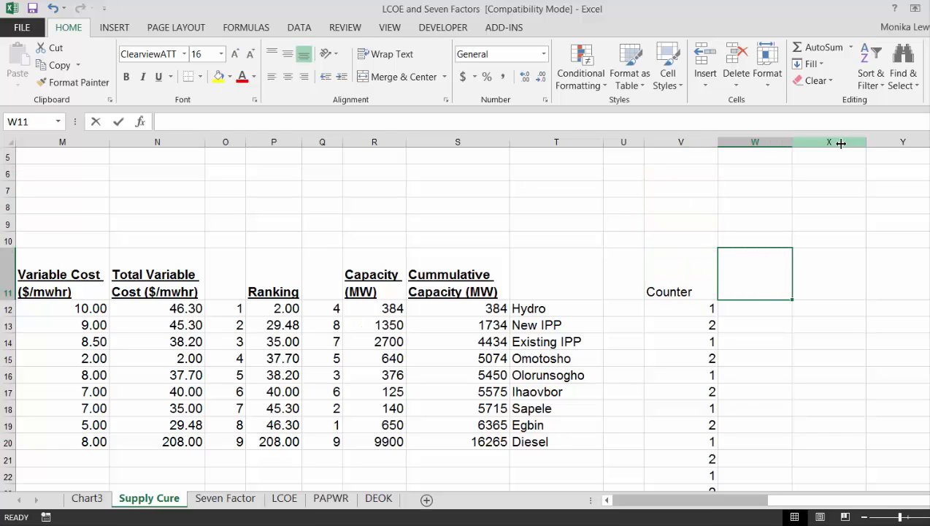
{"action": "type", "text": "Index"}
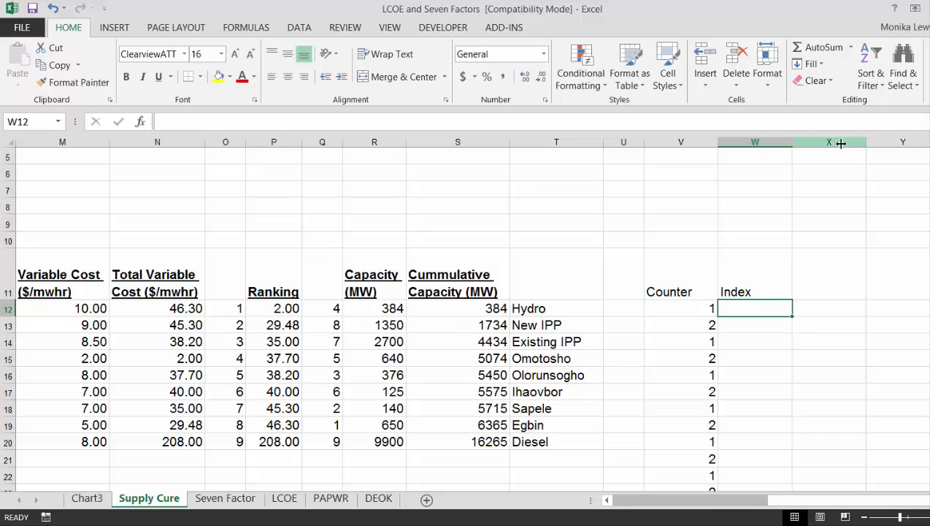
{"action": "type", "text": "=if"}
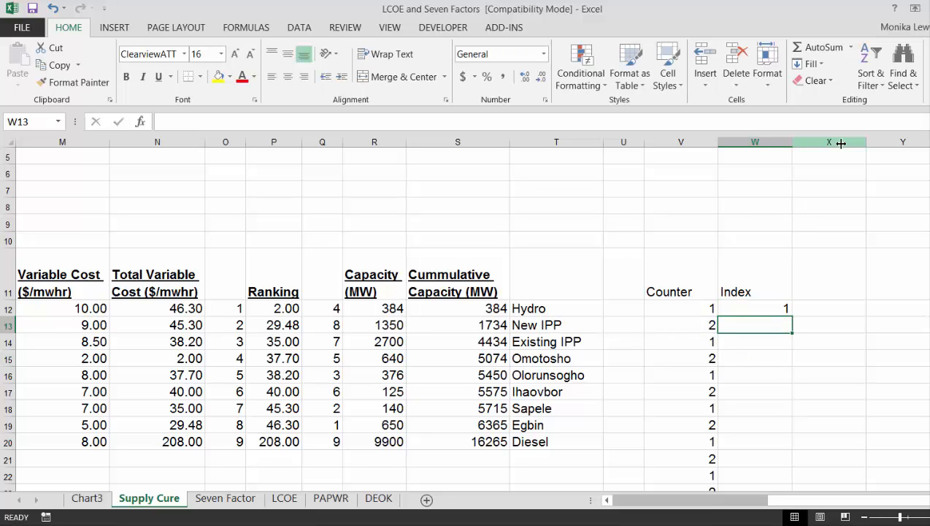
{"action": "type", "text": "=if(V13"}
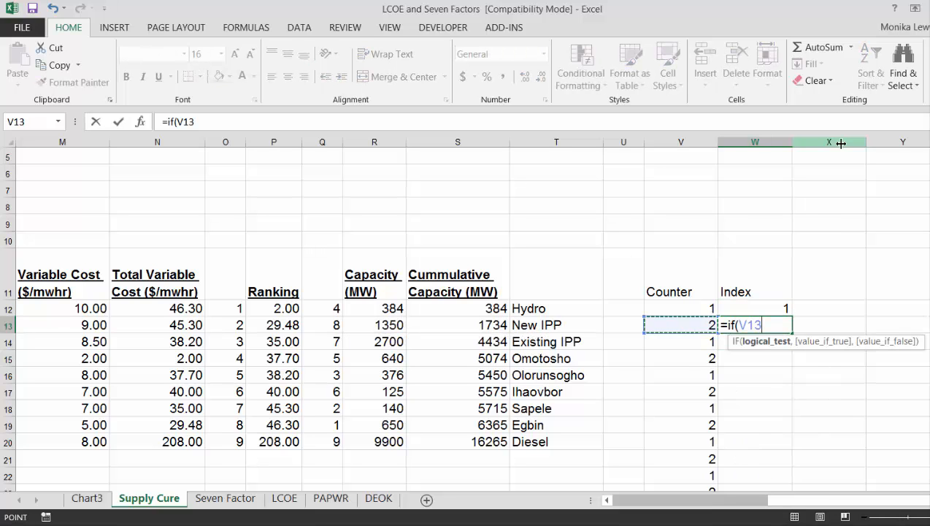
{"action": "type", "text": "=1,"}
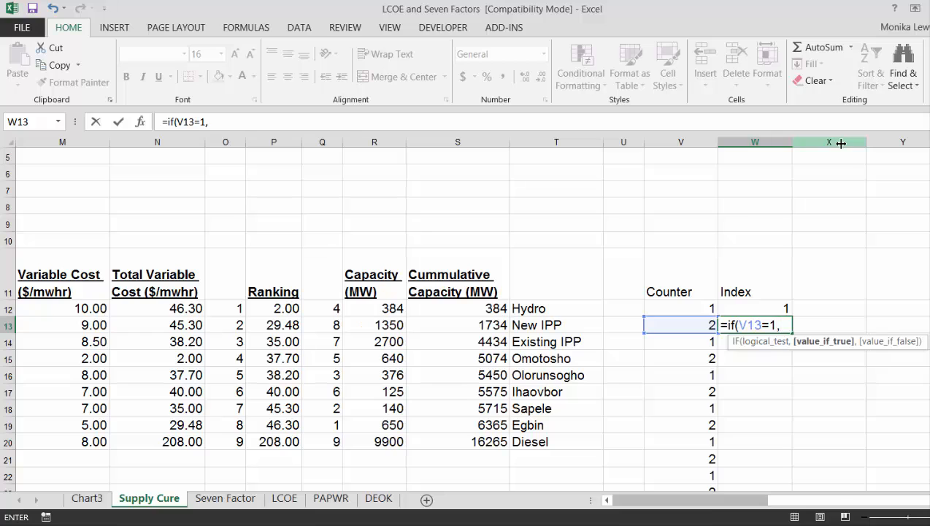
{"action": "type", "text": "W12+1,"}
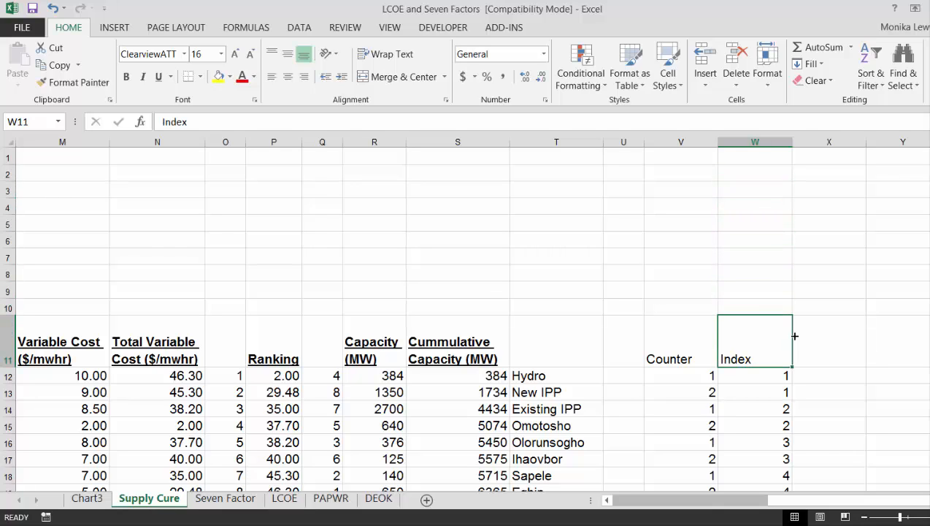
Step: Type Cum Cap and Var Cost headings in the two columns next to Index
{"action": "left_click", "coordinate": [830, 342]}
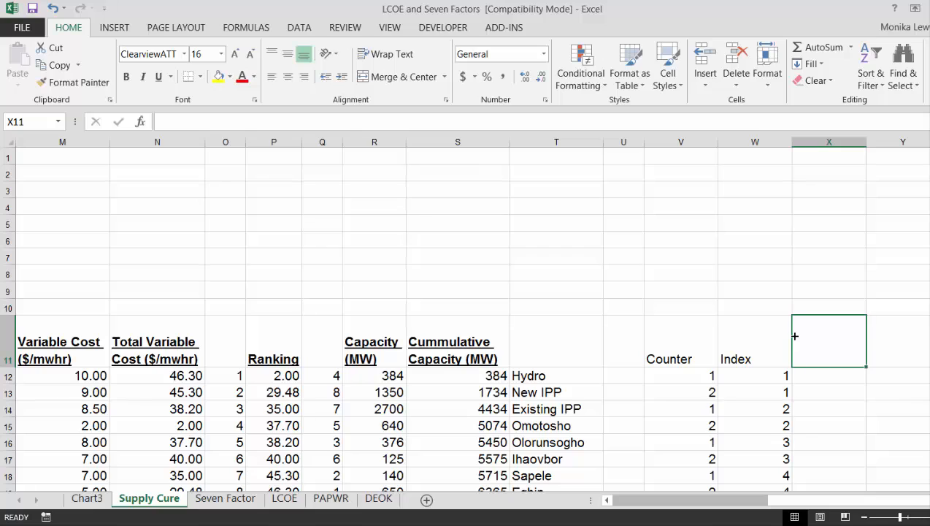
{"action": "type", "text": "Cum Cap"}
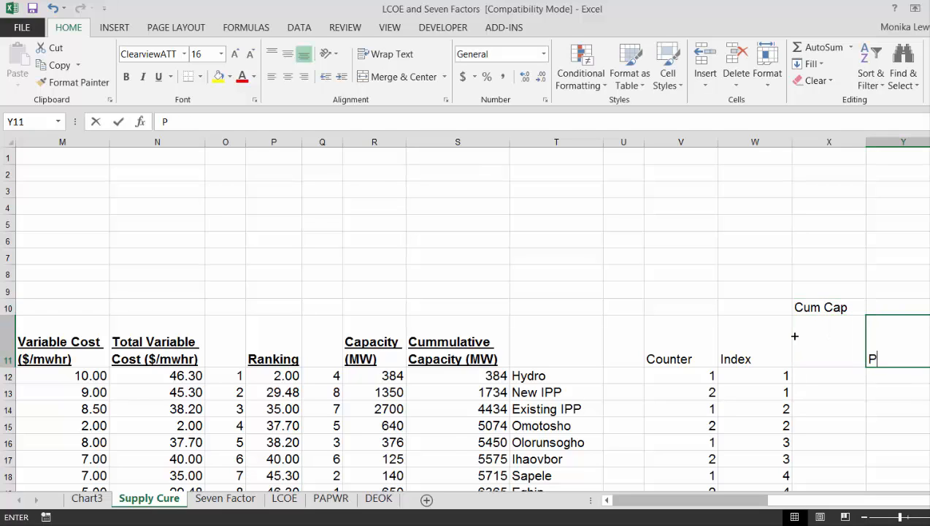
{"action": "type", "text": "ar Cost"}
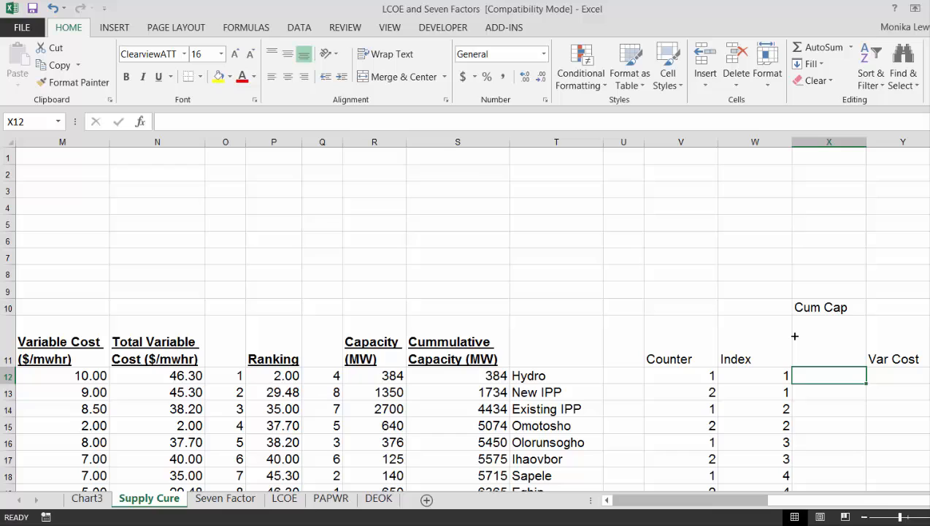
Step: Enter 0 then =INDEX($S$12:$S$20,W12) locked with F4 and fill Cum Cap down
{"action": "type", "text": "0"}
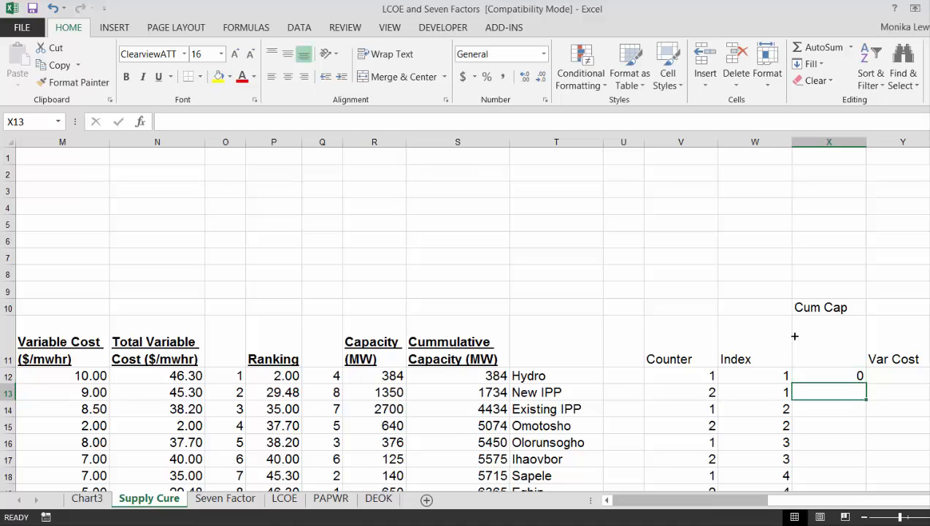
{"action": "type", "text": "=index"}
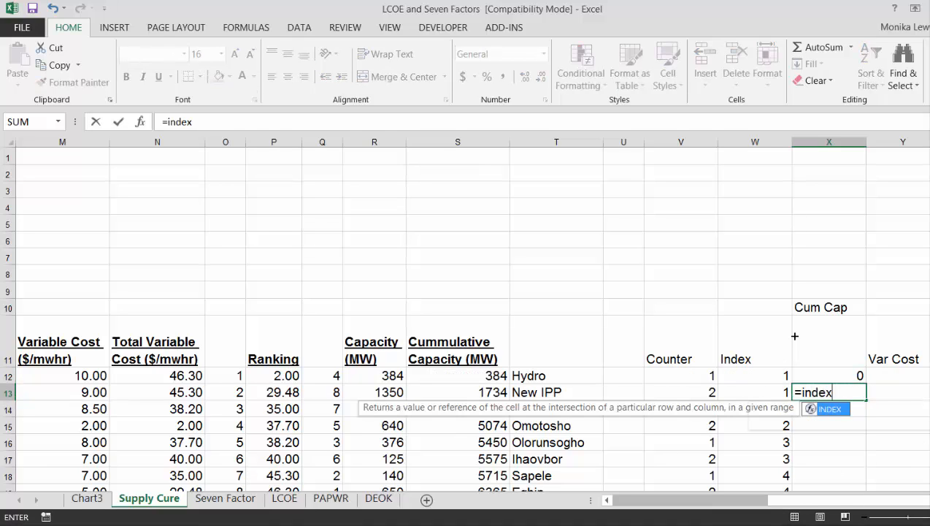
{"action": "left_click", "coordinate": [623, 392]}
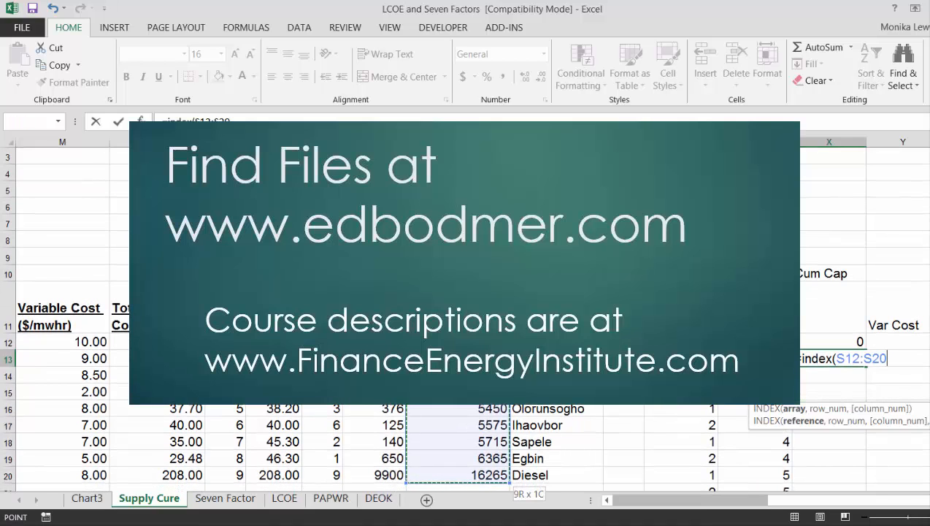
{"action": "key", "text": "f4"}
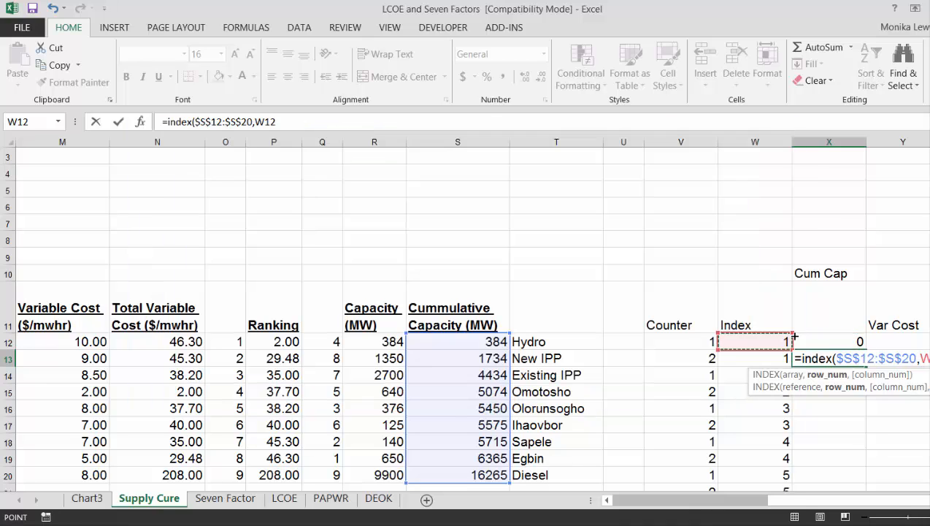
{"action": "key", "text": "Enter"}
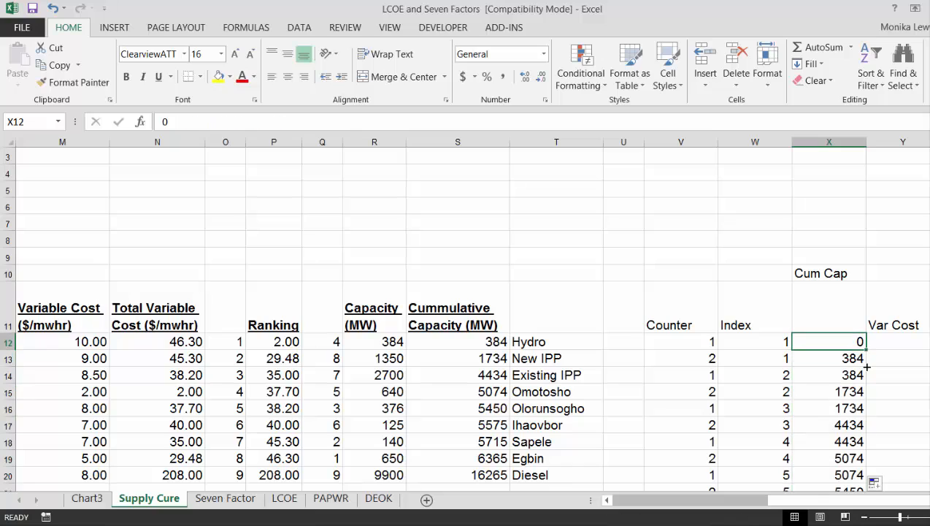
{"action": "left_click", "coordinate": [898, 342]}
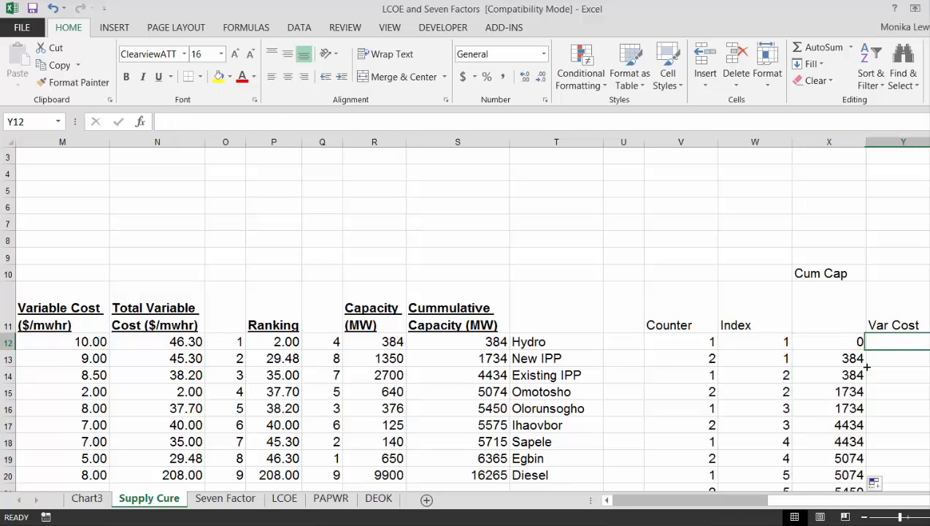
Step: Enter the Var Cost INDEX lookup over the ranked costs $P$12:$P$20 and fill it down
{"action": "type", "text": "=i"}
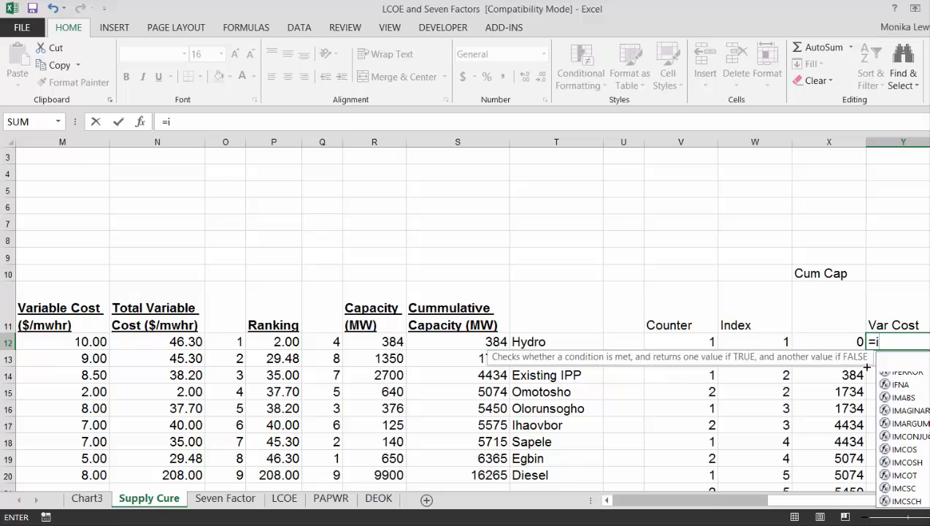
{"action": "type", "text": "ndex(X12"}
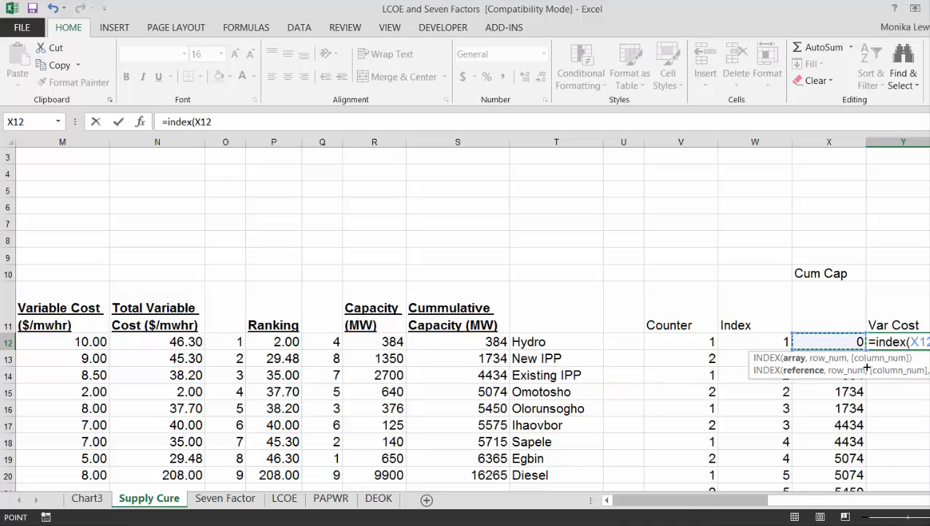
{"action": "left_click", "coordinate": [274, 342]}
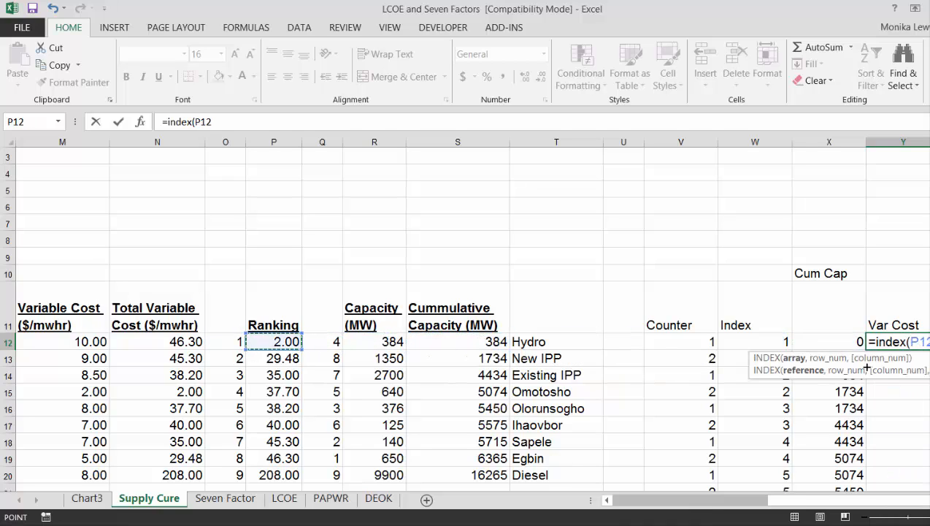
{"action": "left_click_drag", "start_coordinate": [274, 342], "coordinate": [274, 475]}
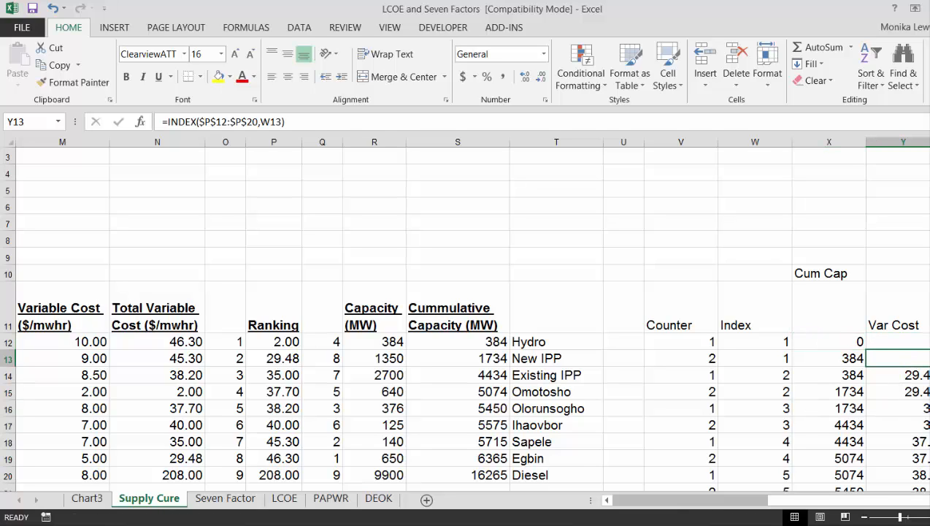
Step: Check the Cum Cap zero, the Var Cost and Cum Cap lookup formulas and the Index column
{"action": "left_click", "coordinate": [830, 342]}
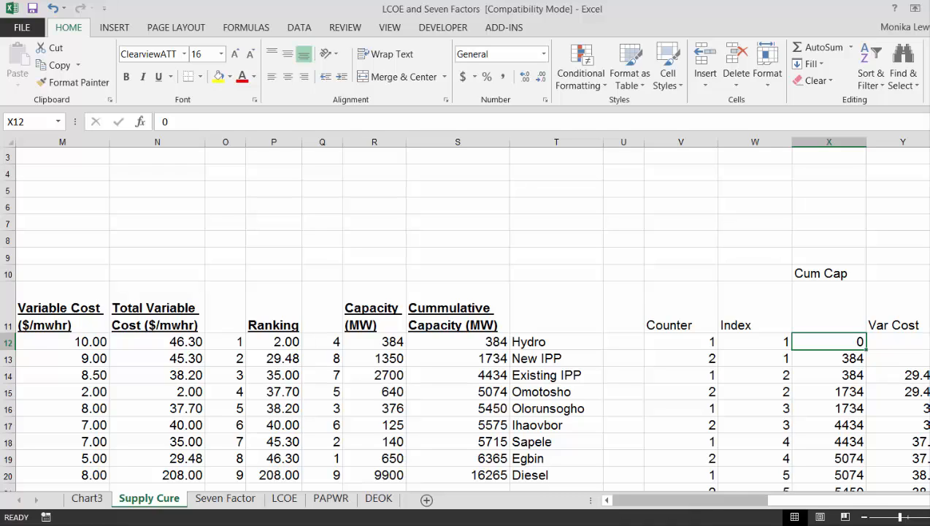
{"action": "left_click", "coordinate": [902, 341]}
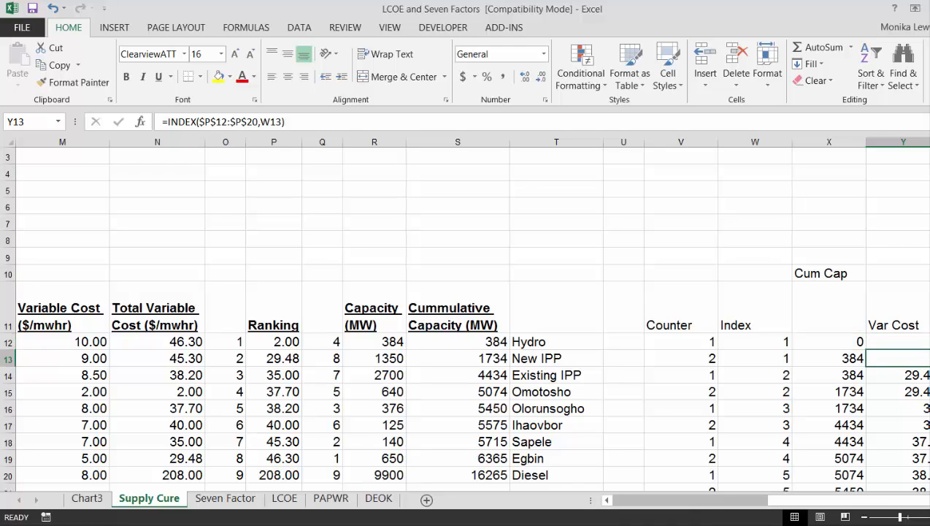
{"action": "left_click", "coordinate": [829, 374]}
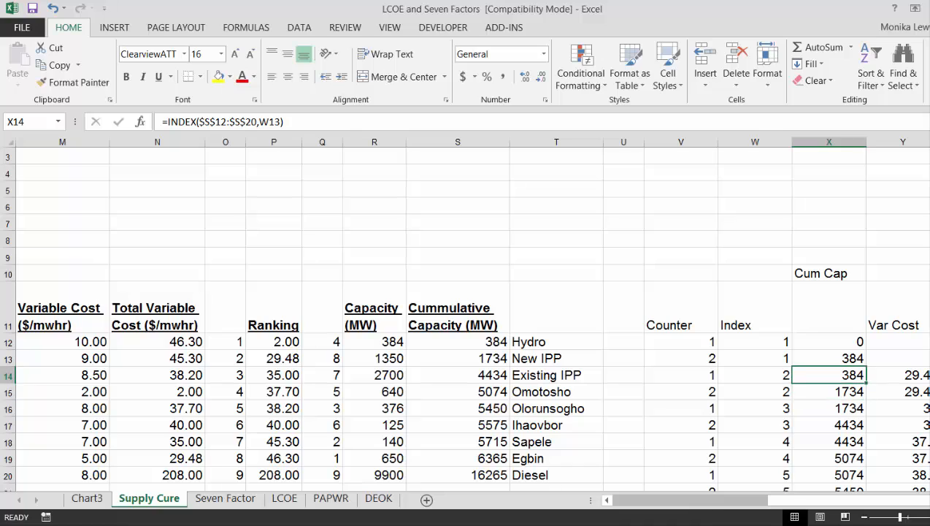
{"action": "left_click", "coordinate": [755, 374]}
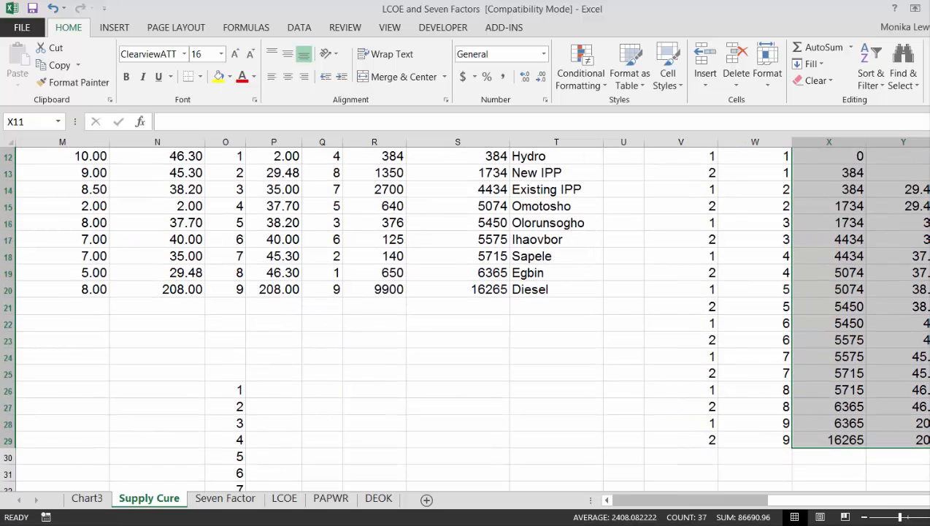
Step: Select X12:Y29 and insert a column chart of Var Cost on the Supply Cure sheet
{"action": "left_click", "coordinate": [134, 498]}
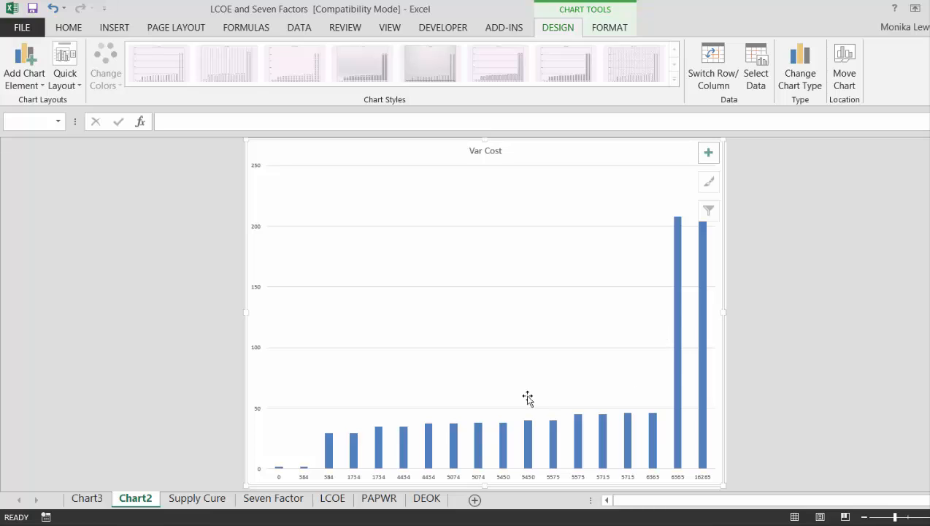
{"action": "mouse_move", "coordinate": [330, 444]}
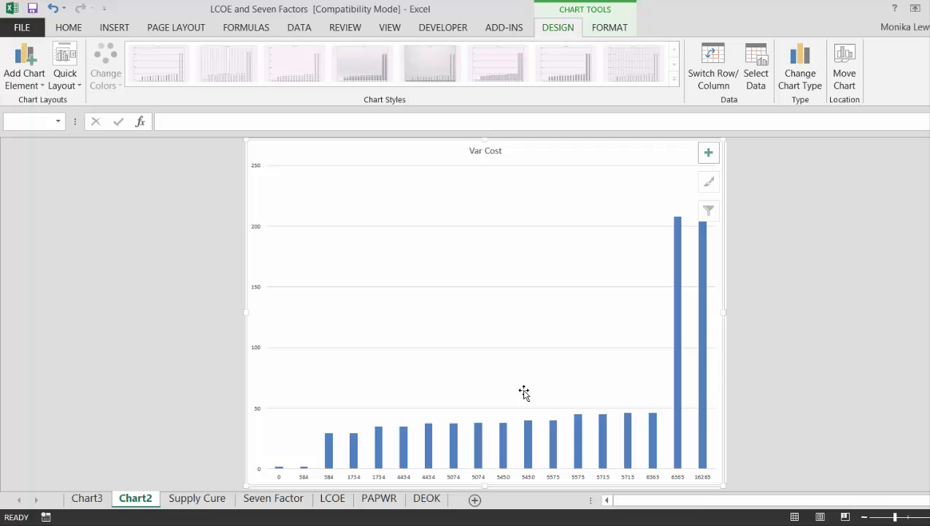
{"action": "mouse_move", "coordinate": [266, 400]}
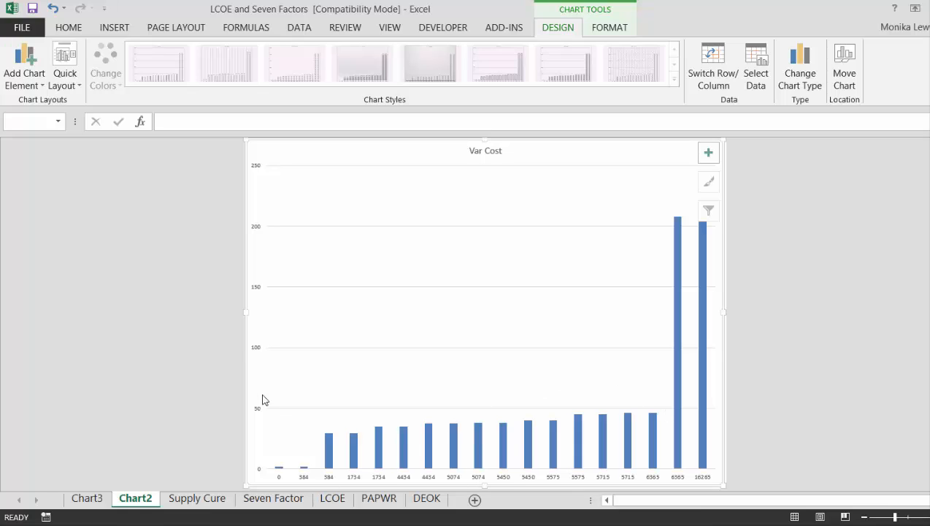
{"action": "key", "text": "alt"}
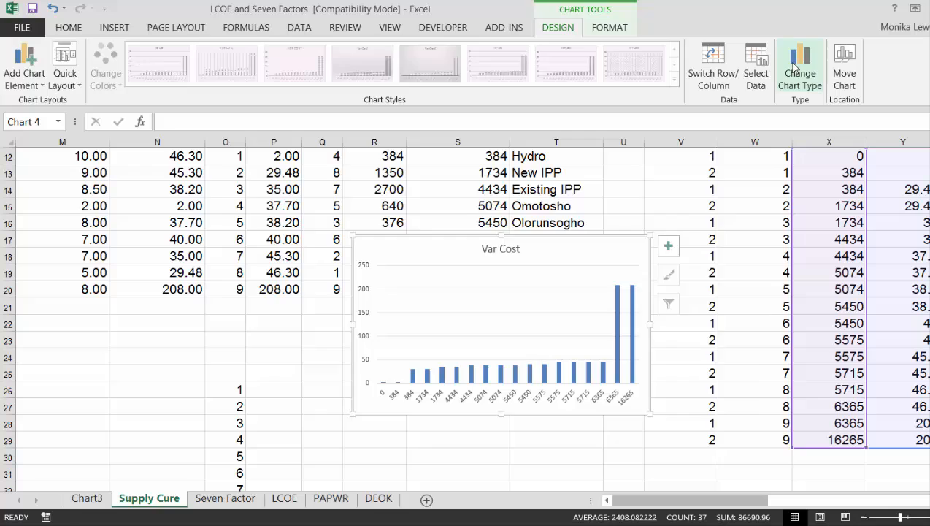
Step: Change the Var Cost chart to a scatter with straight lines, giving a stepped supply curve
{"action": "left_click", "coordinate": [801, 66]}
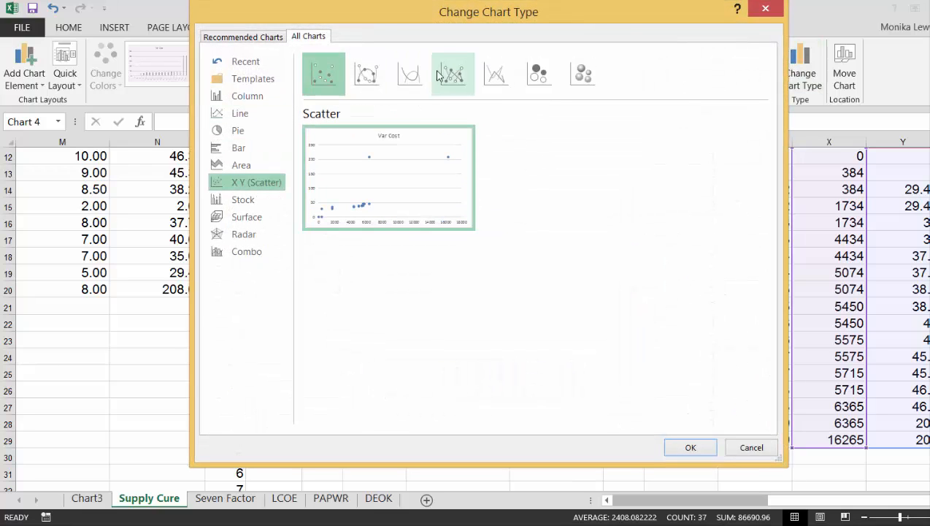
{"action": "left_click", "coordinate": [496, 73]}
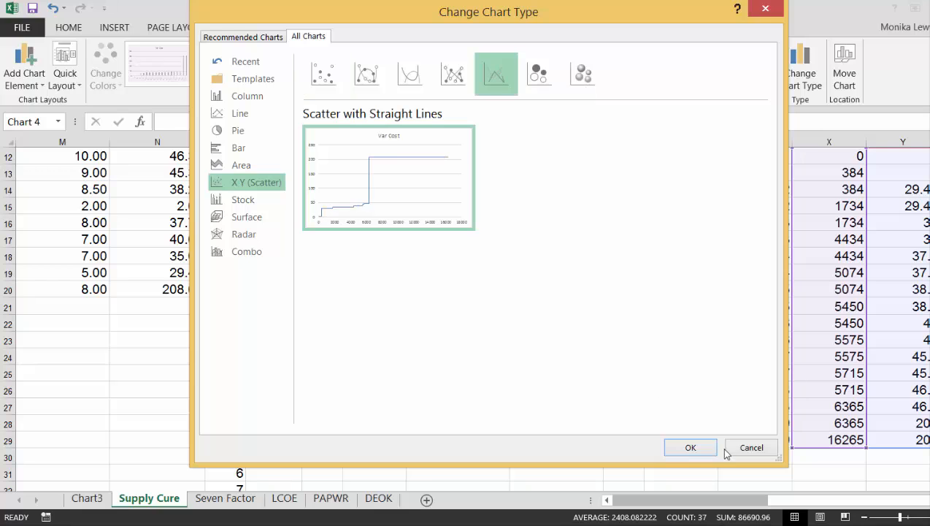
{"action": "left_click", "coordinate": [689, 447]}
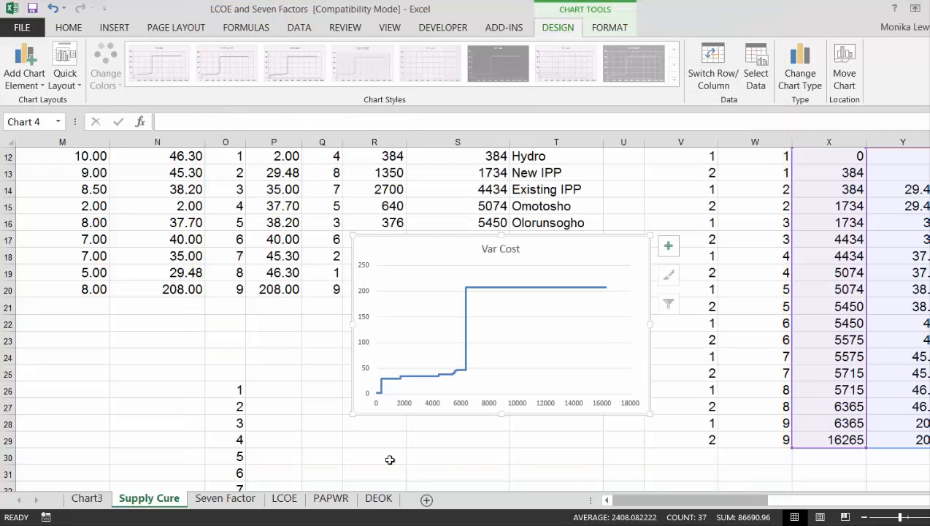
{"action": "left_click", "coordinate": [322, 439]}
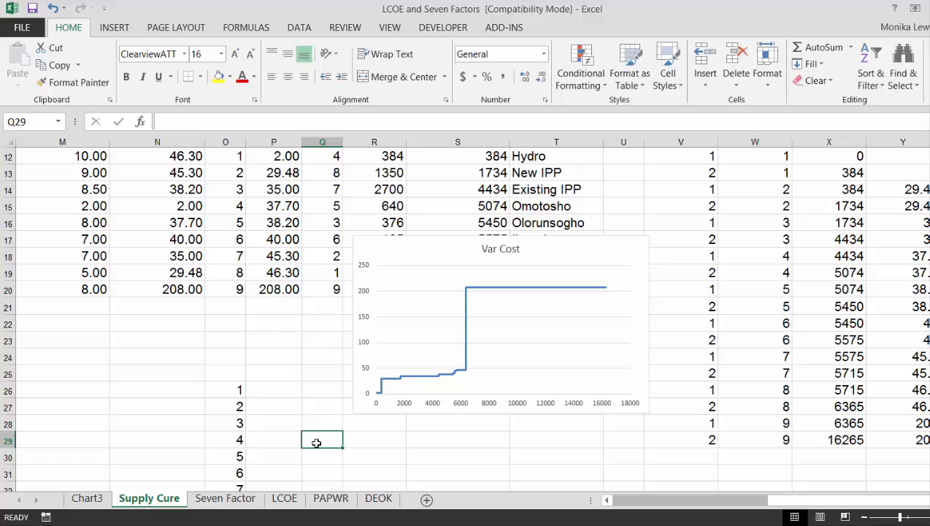
{"action": "mouse_move", "coordinate": [517, 296]}
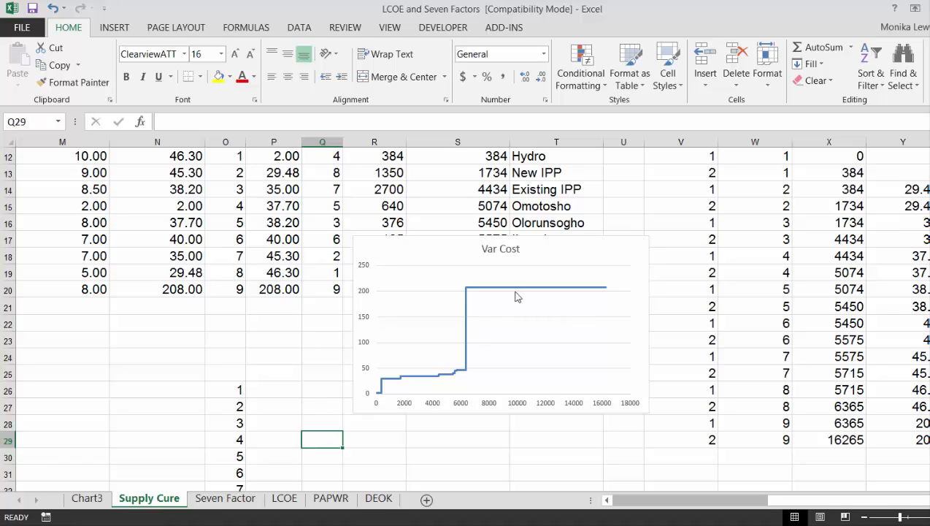
{"action": "mouse_move", "coordinate": [422, 344]}
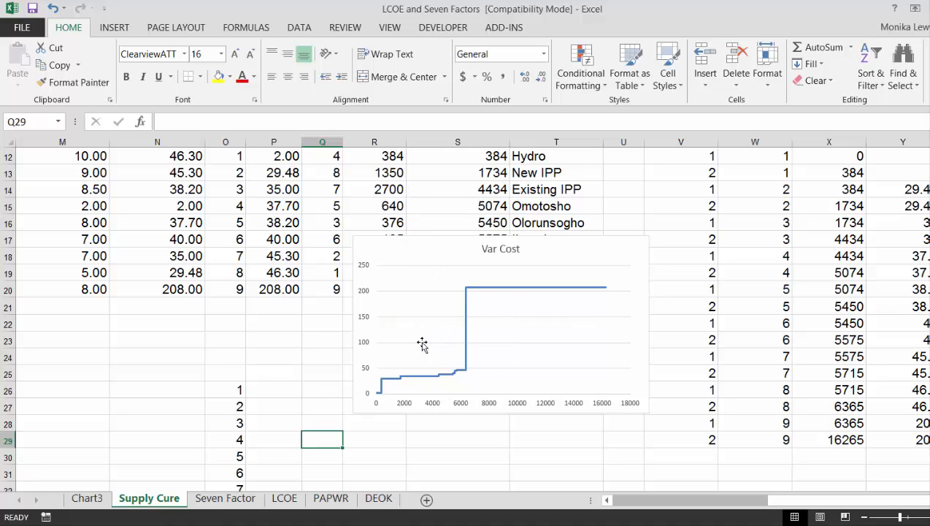
{"action": "mouse_move", "coordinate": [424, 303]}
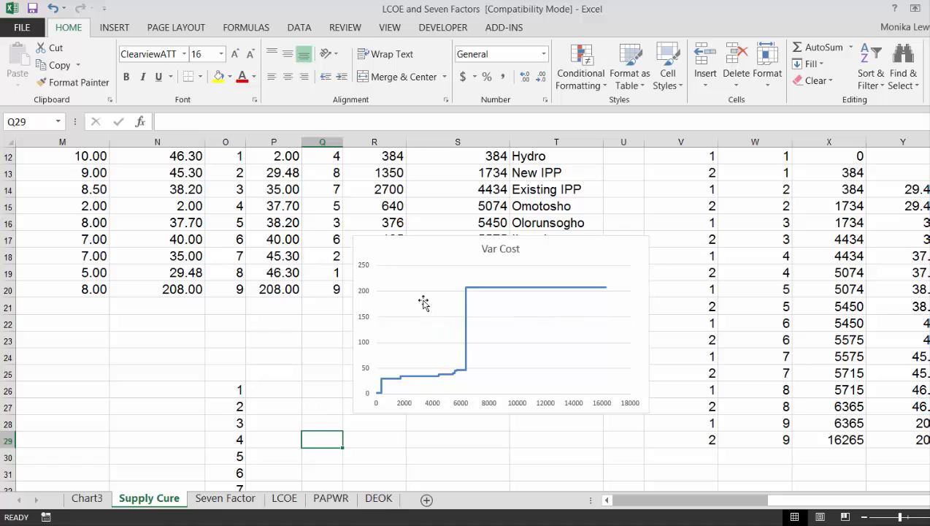
{"action": "mouse_move", "coordinate": [441, 400]}
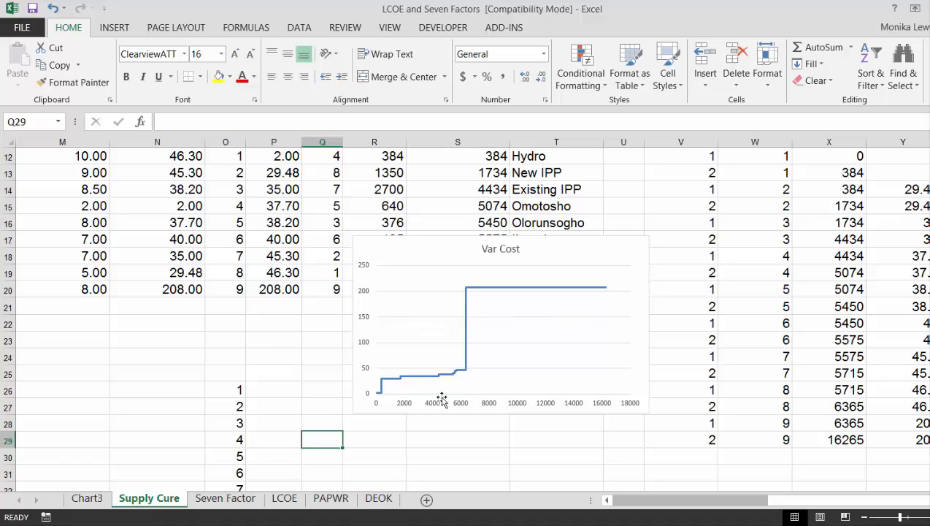
Step: Drag the Var Cost chart up into rows 1–10 above the plant table
{"action": "left_click", "coordinate": [458, 456]}
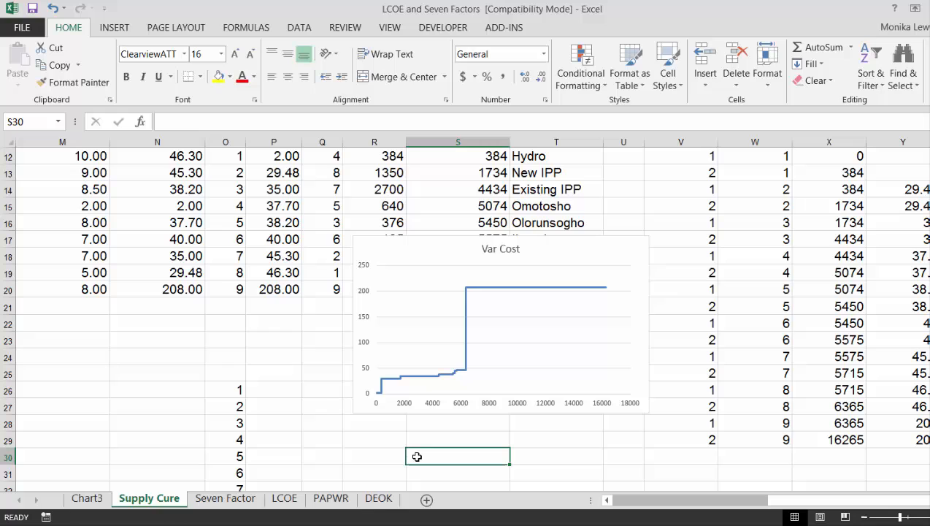
{"action": "left_click", "coordinate": [459, 190]}
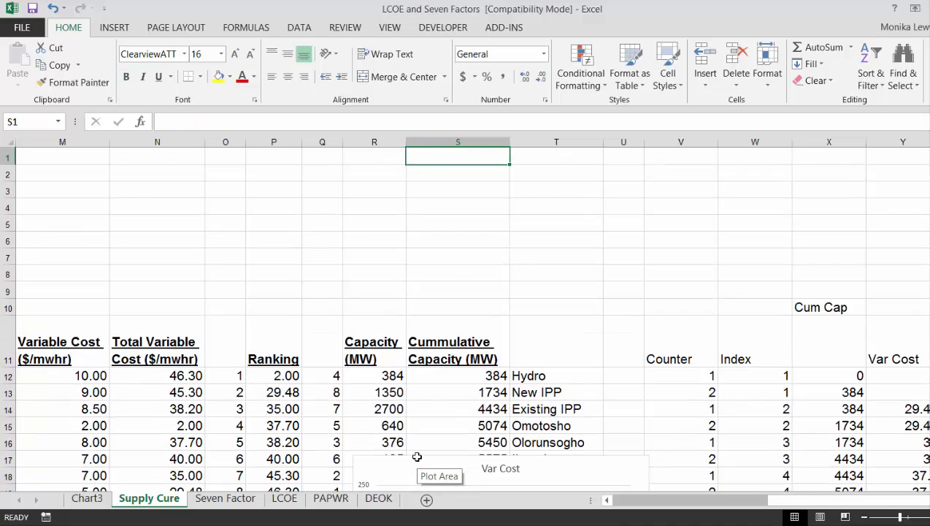
{"action": "mouse_move", "coordinate": [397, 468]}
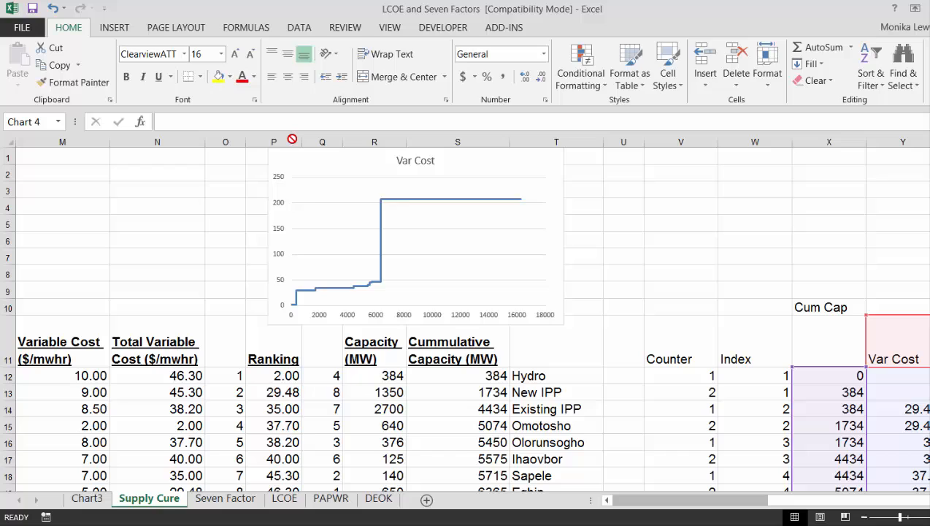
{"action": "left_click_drag", "start_coordinate": [414, 234], "coordinate": [500, 467]}
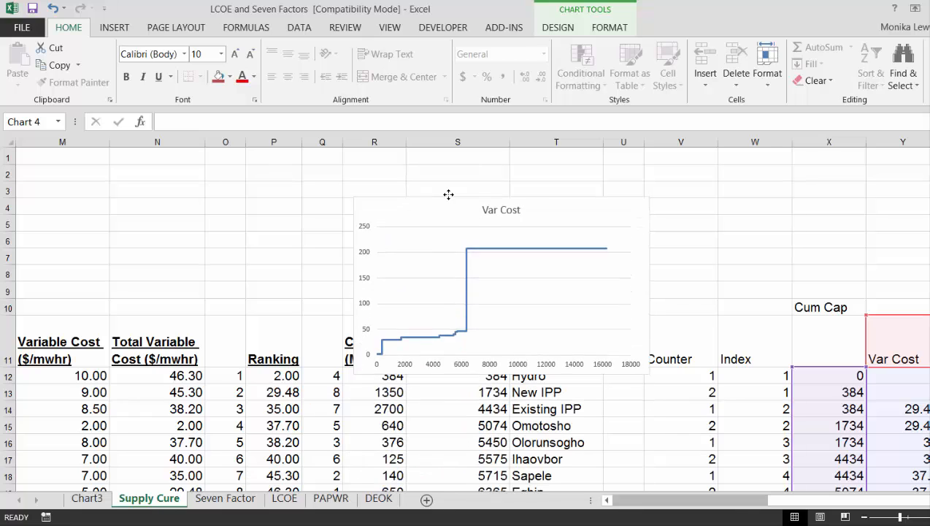
Step: Insert two blank sheet rows above the table headers, pushing them to row 13
{"action": "left_click", "coordinate": [225, 290]}
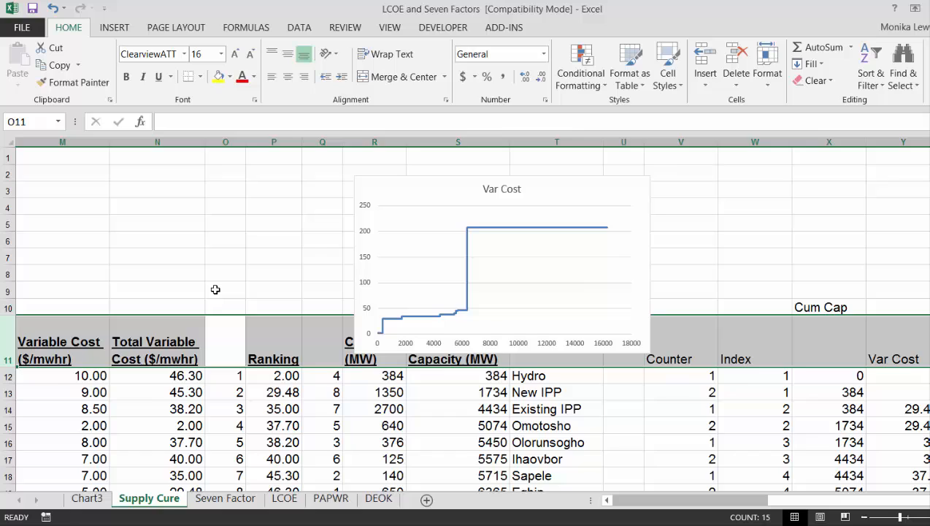
{"action": "scroll", "scroll_direction": "down", "scroll_amount": 3}
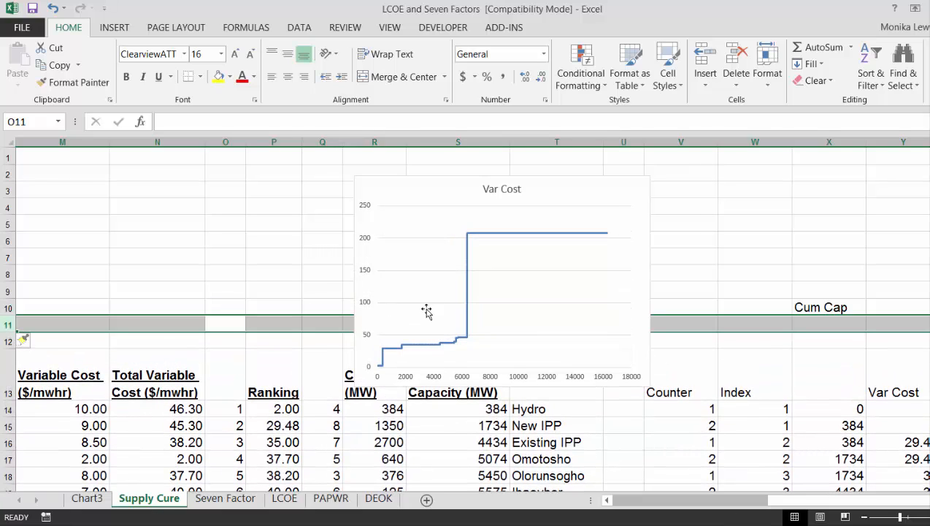
{"action": "left_click", "coordinate": [426, 312]}
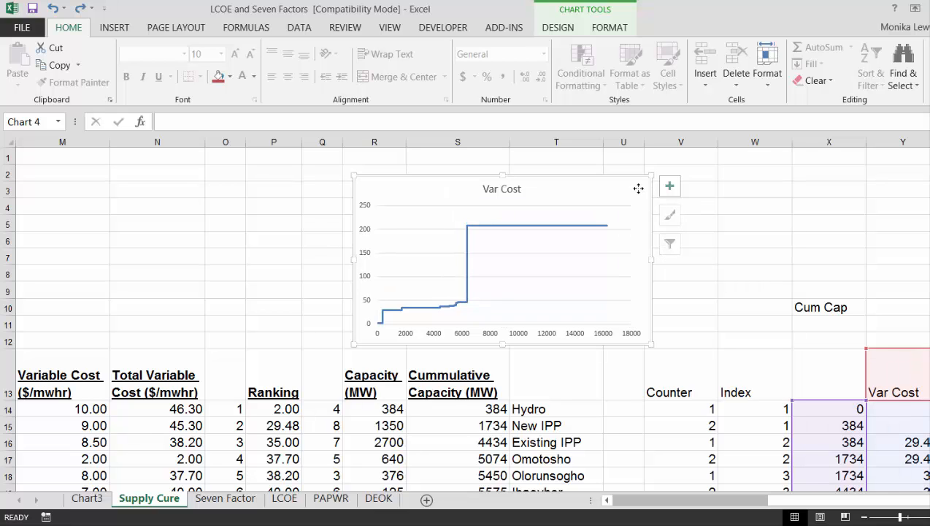
{"action": "scroll", "scroll_direction": "down", "scroll_amount": 3}
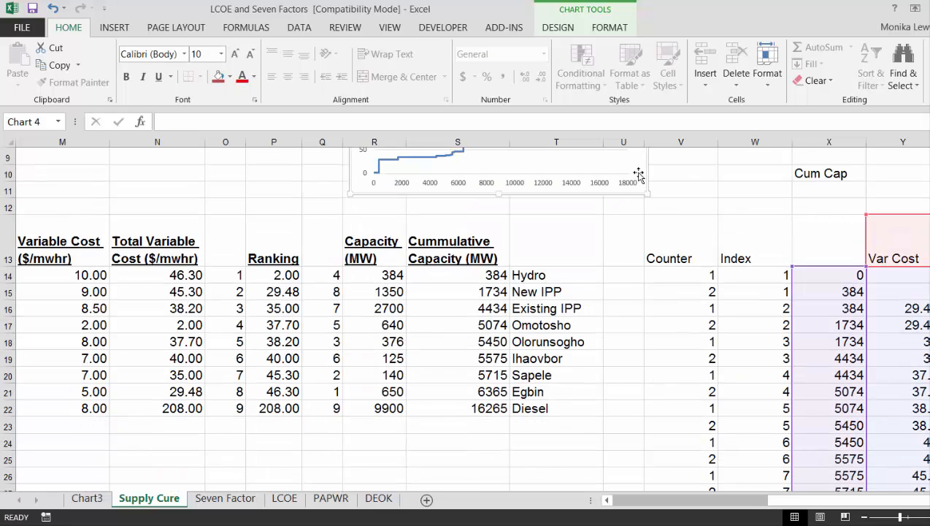
{"action": "left_click", "coordinate": [681, 208]}
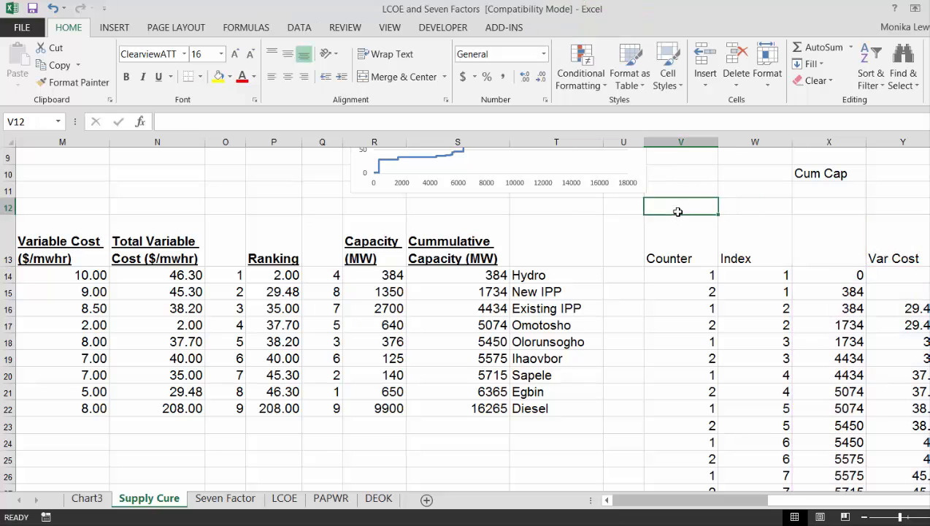
Step: Type Demand with 5000 above the table and review the capacity, fuel cost and cumulative formulas
{"action": "scroll", "scroll_direction": "left", "scroll_amount": 3}
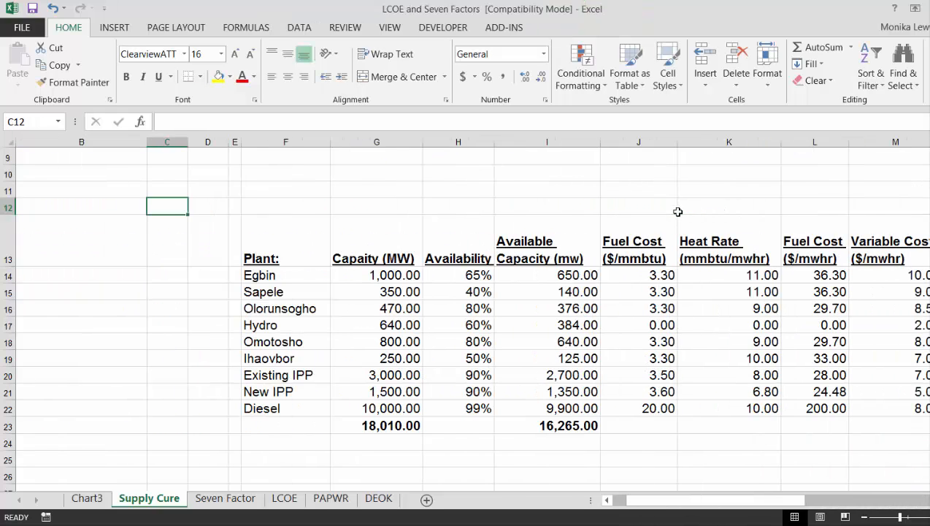
{"action": "type", "text": "Demand"}
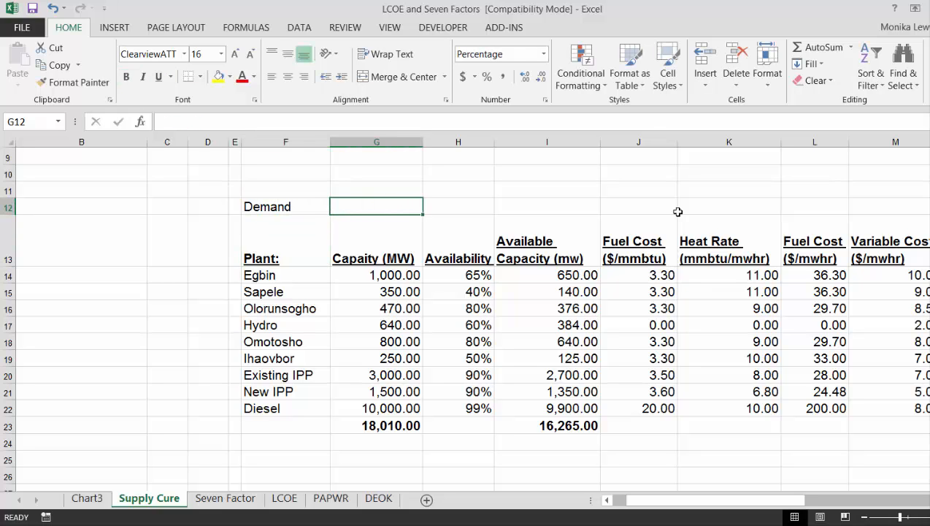
{"action": "scroll", "scroll_direction": "right", "scroll_amount": 3}
{"action": "type", "text": "5,000"}
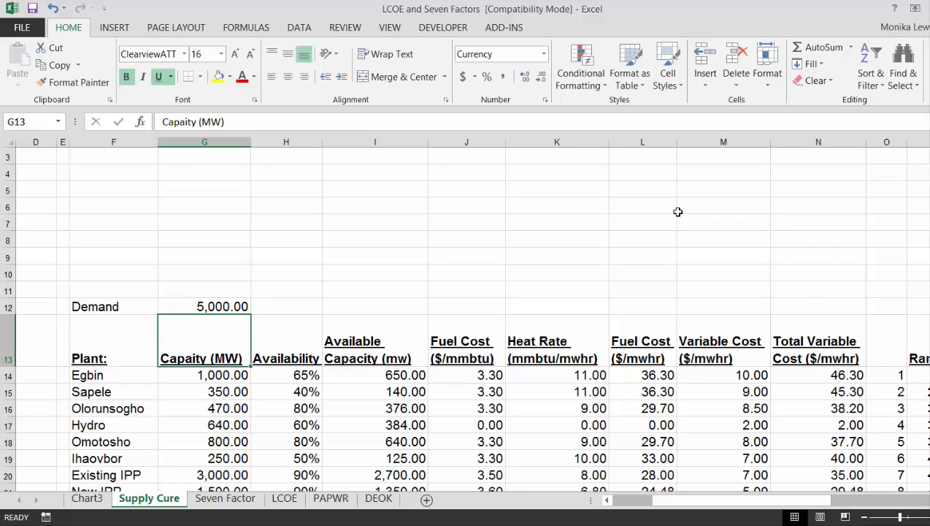
{"action": "left_click", "coordinate": [205, 409]}
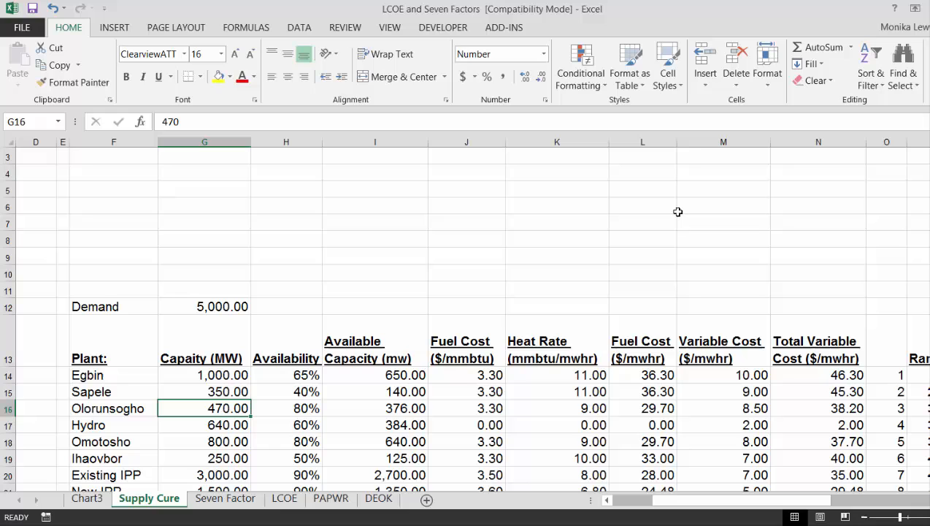
{"action": "left_click", "coordinate": [596, 407]}
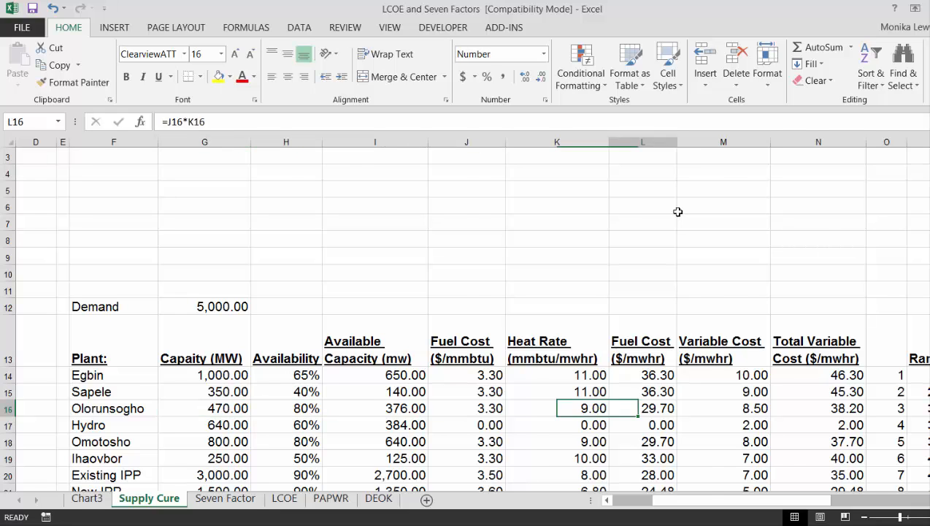
{"action": "scroll", "scroll_direction": "right", "scroll_amount": 3}
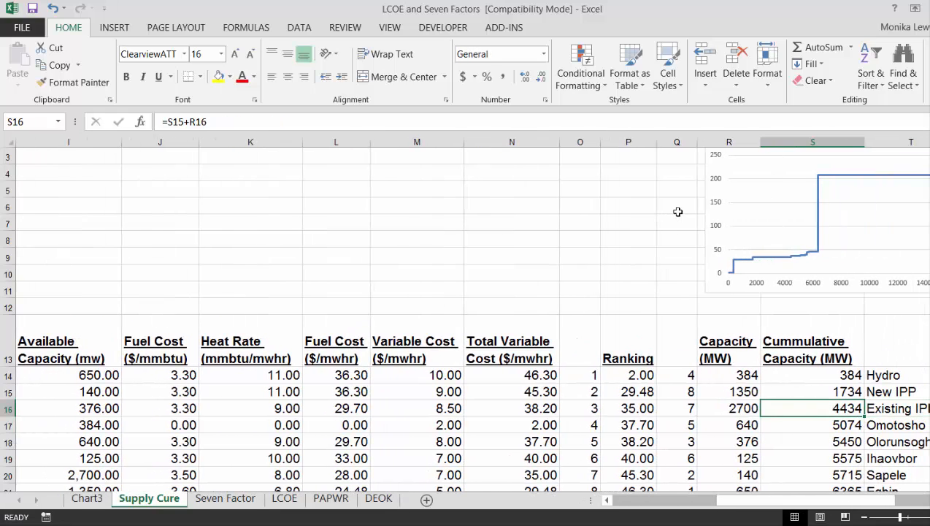
{"action": "left_click", "coordinate": [812, 423]}
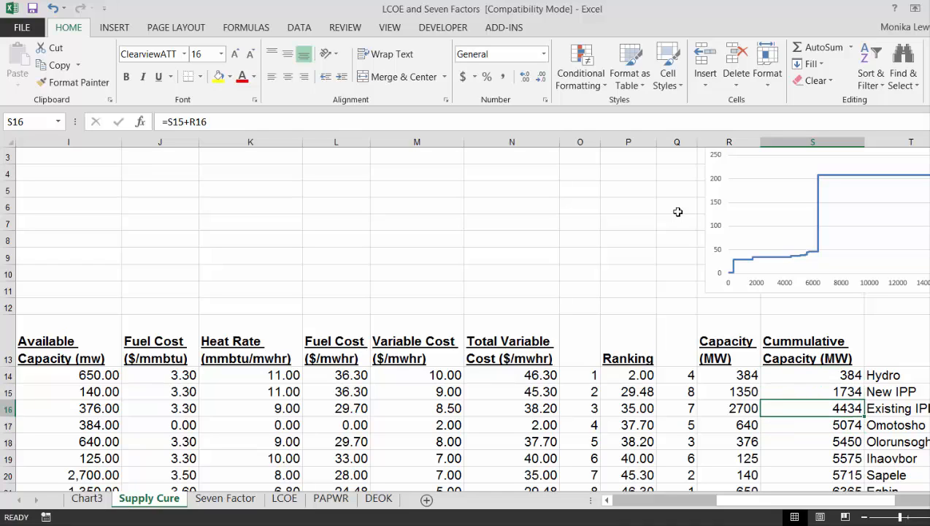
{"action": "left_click", "coordinate": [811, 392]}
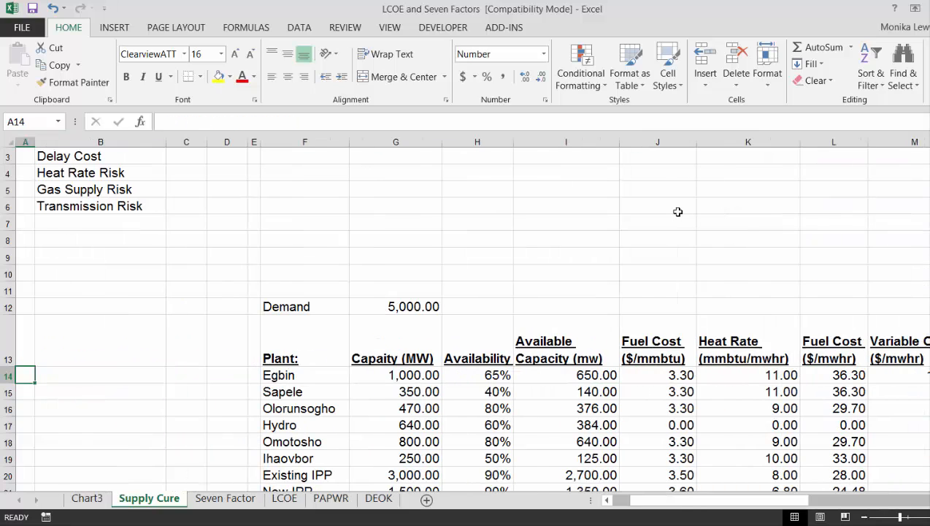
Step: Add Match of Plant with =MATCH(G12,S14:S22) returning 3.00 beside Demand
{"action": "left_click", "coordinate": [396, 307]}
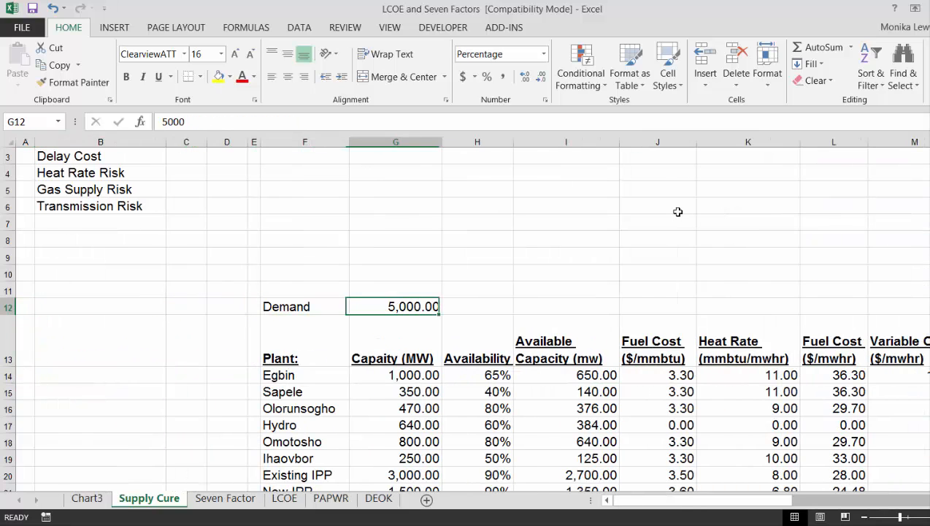
{"action": "type", "text": "Match of Plant"}
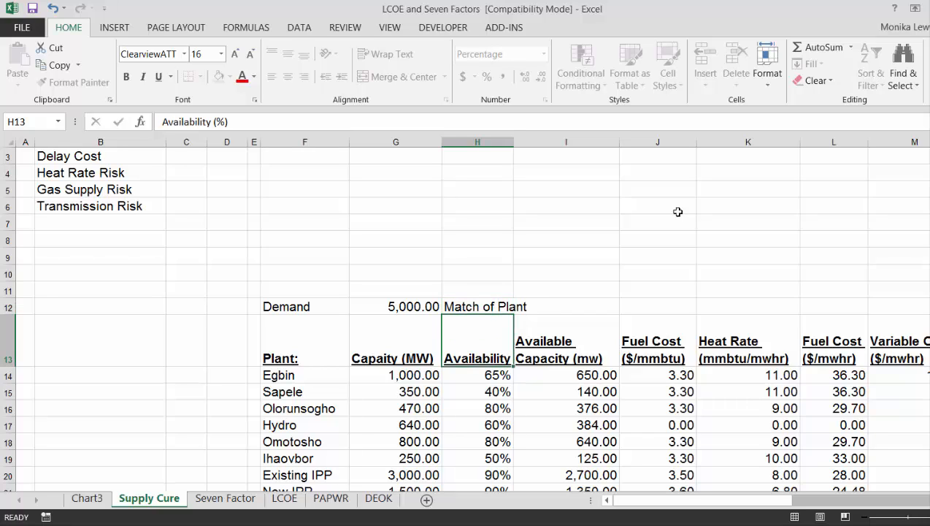
{"action": "type", "text": "=ma"}
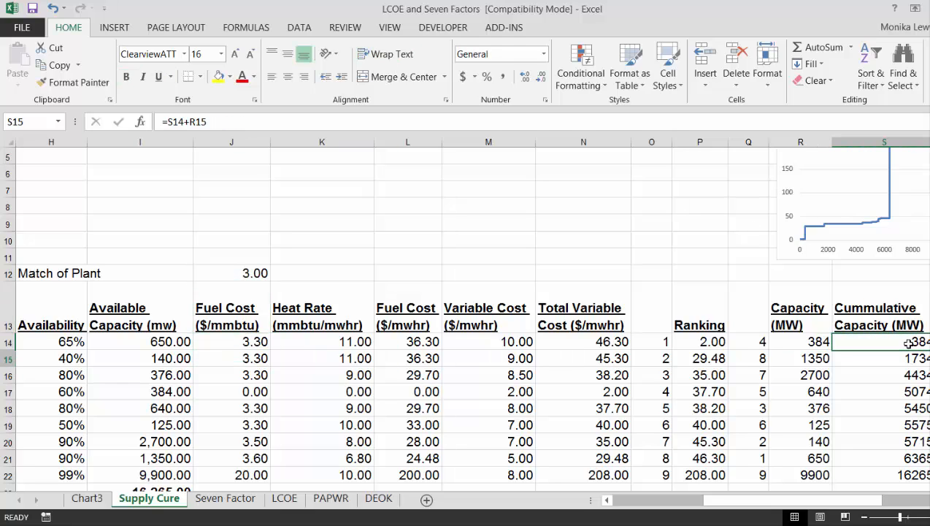
Step: Rename the Match of Plant label to 'Plants at Full Capacity' after reviewing the ranked formulas
{"action": "left_click", "coordinate": [883, 374]}
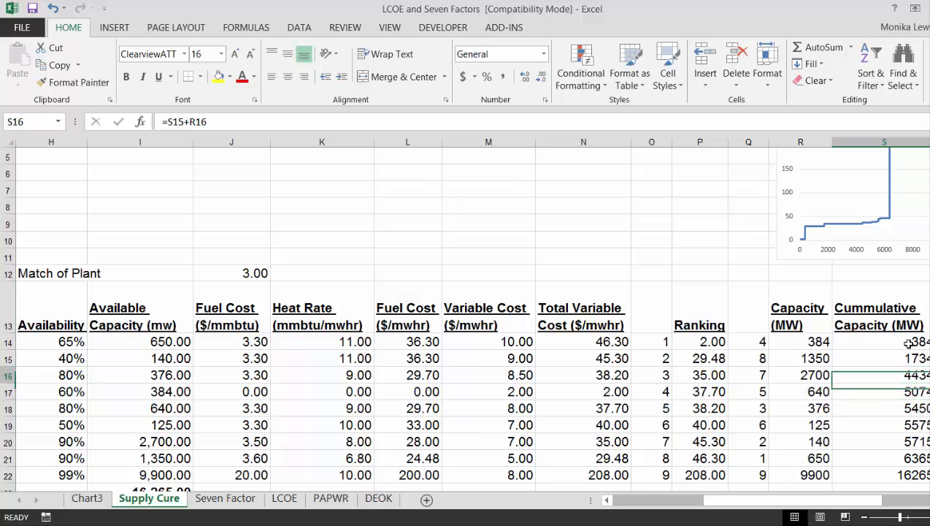
{"action": "left_click", "coordinate": [801, 341]}
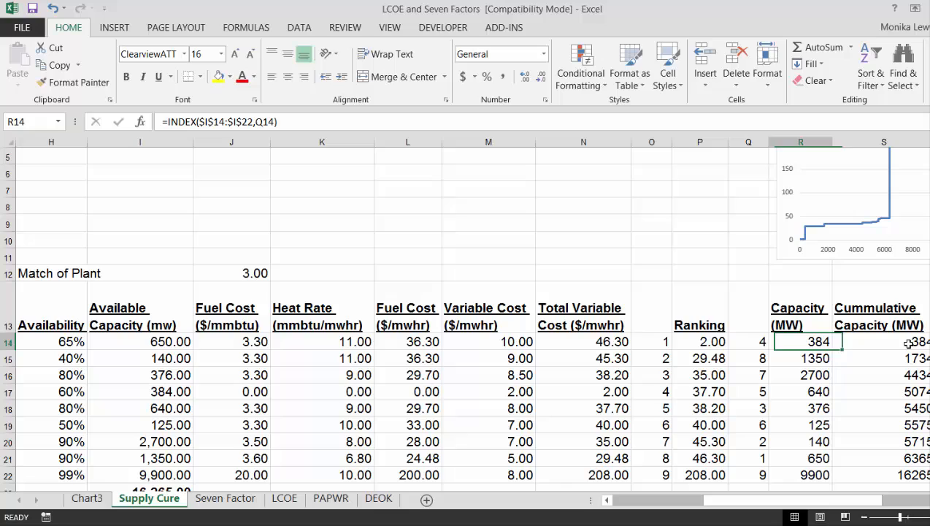
{"action": "left_click", "coordinate": [52, 273]}
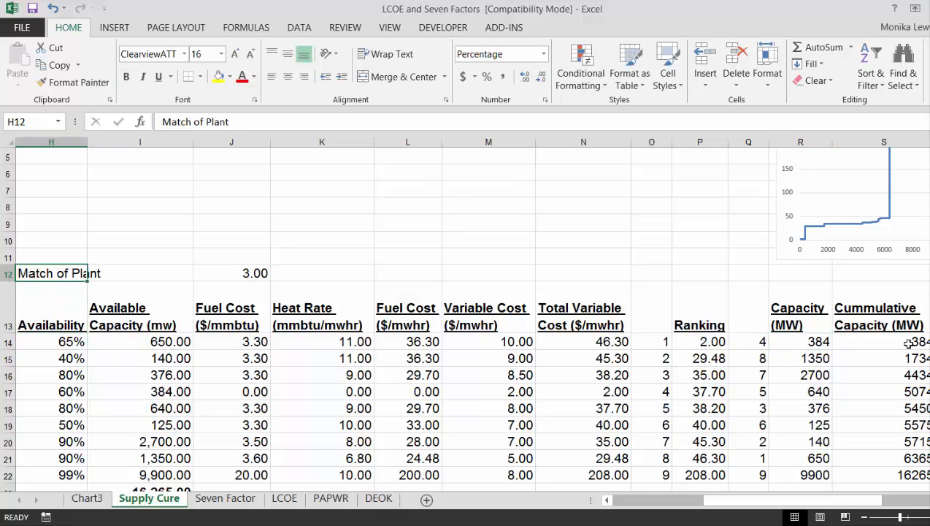
{"action": "type", "text": "Plants"}
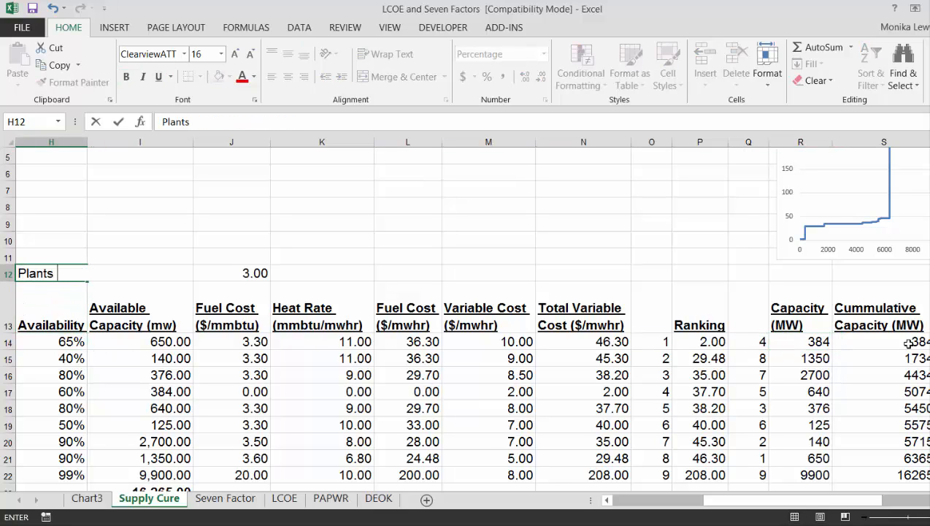
{"action": "type", "text": "at Full Capa"}
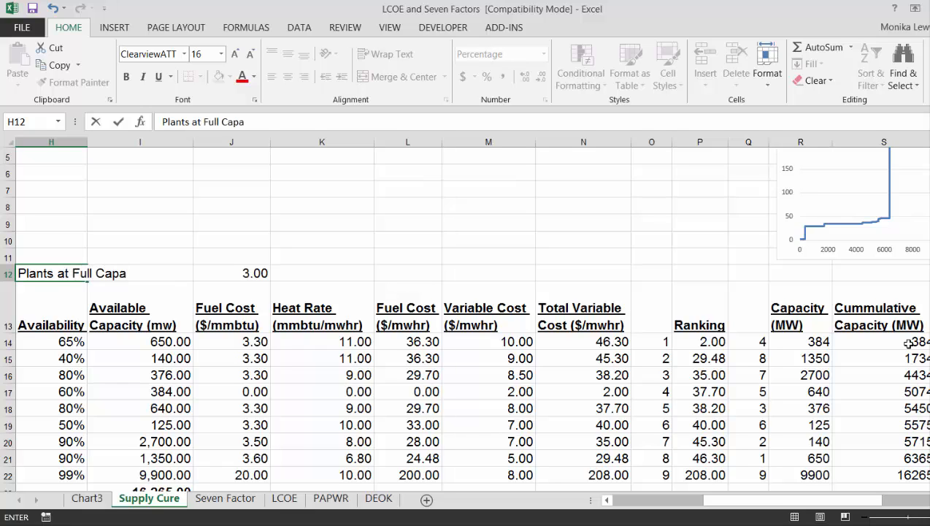
{"action": "type", "text": "city"}
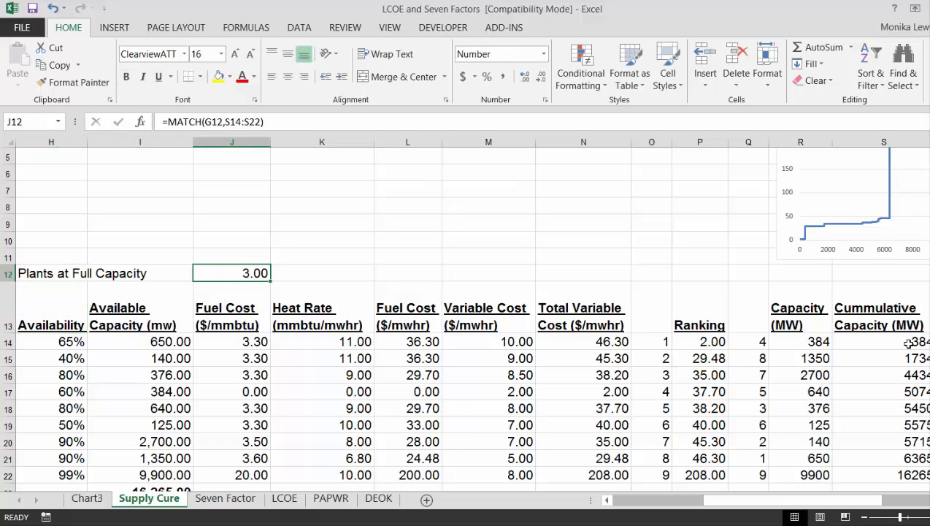
Step: Add a Marginal Plant entry equal to plants at full capacity plus 1, giving 4.00
{"action": "type", "text": "Marginal Plant"}
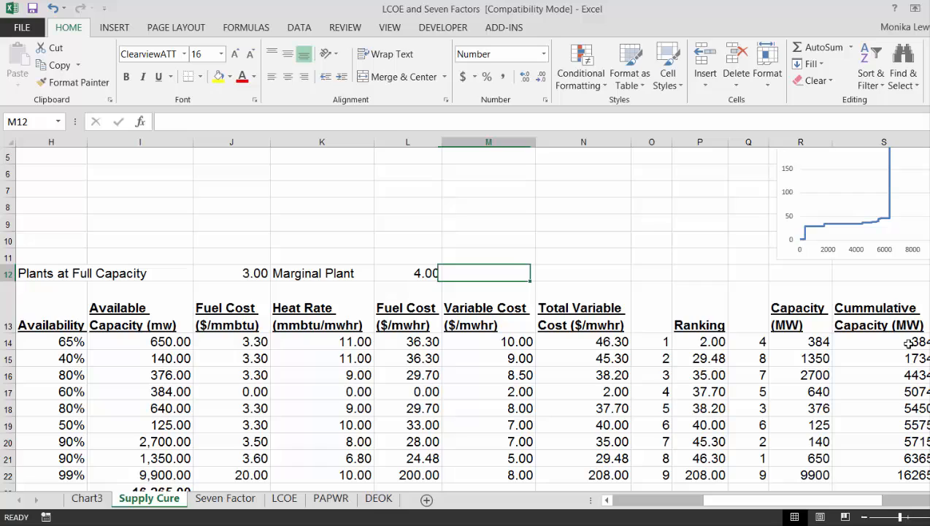
Step: Add Marginal Cost as =INDEX(P14:P22,L12) over the ranked costs, returning 37.70
{"action": "type", "text": "Marginc"}
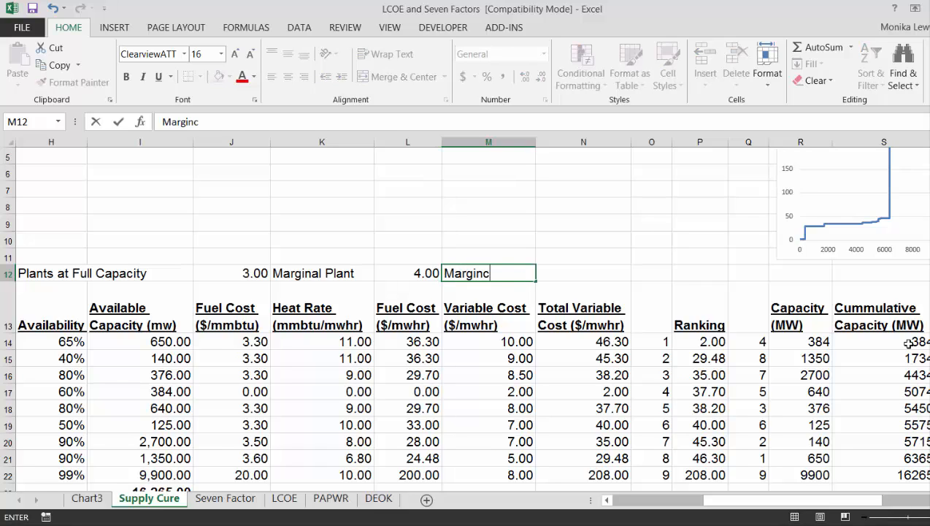
{"action": "key", "text": "Backspace"}
{"action": "type", "text": "al Cost"}
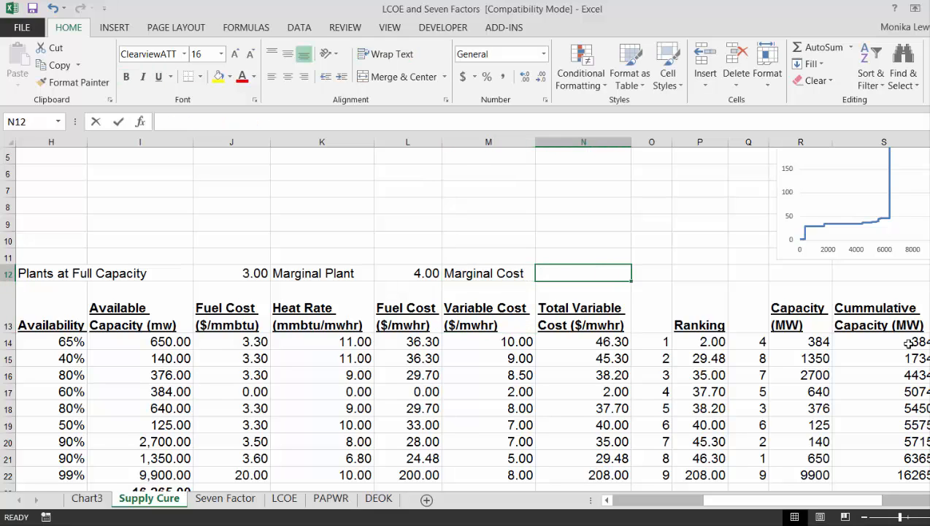
{"action": "type", "text": "=INDEX("}
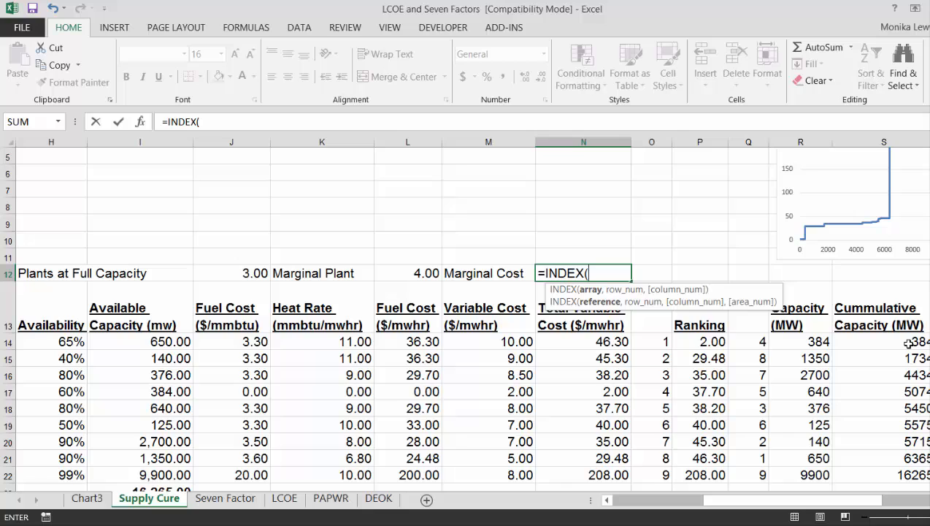
{"action": "left_click", "coordinate": [698, 341]}
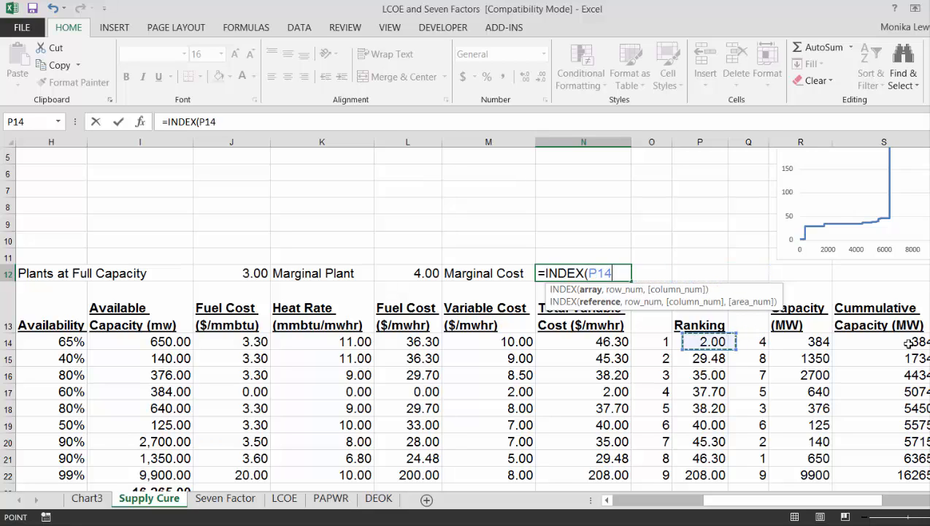
{"action": "left_click_drag", "start_coordinate": [699, 341], "coordinate": [700, 475]}
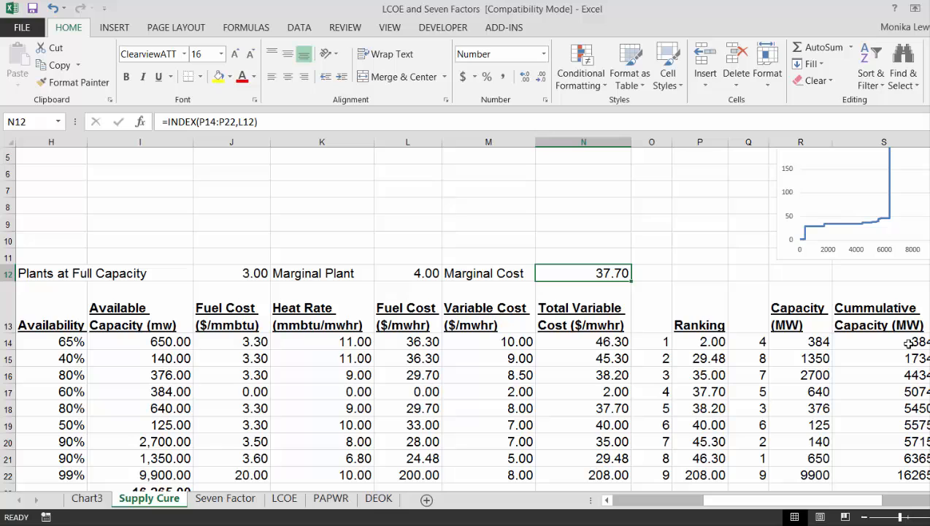
{"action": "left_click", "coordinate": [488, 273]}
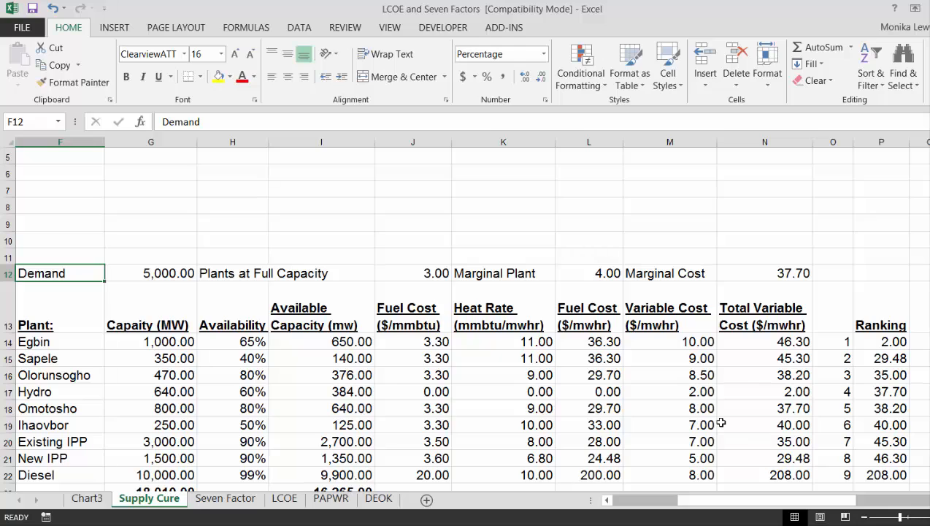
Step: Set Demand to 6,000 then 7,000, giving marginal plant 9 and marginal cost 208.00
{"action": "type", "text": "6,"}
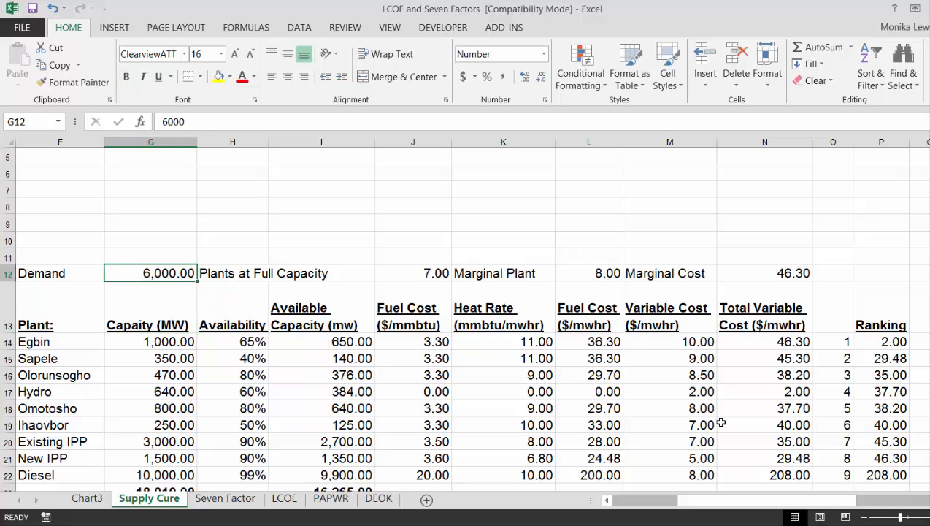
{"action": "type", "text": "7,000"}
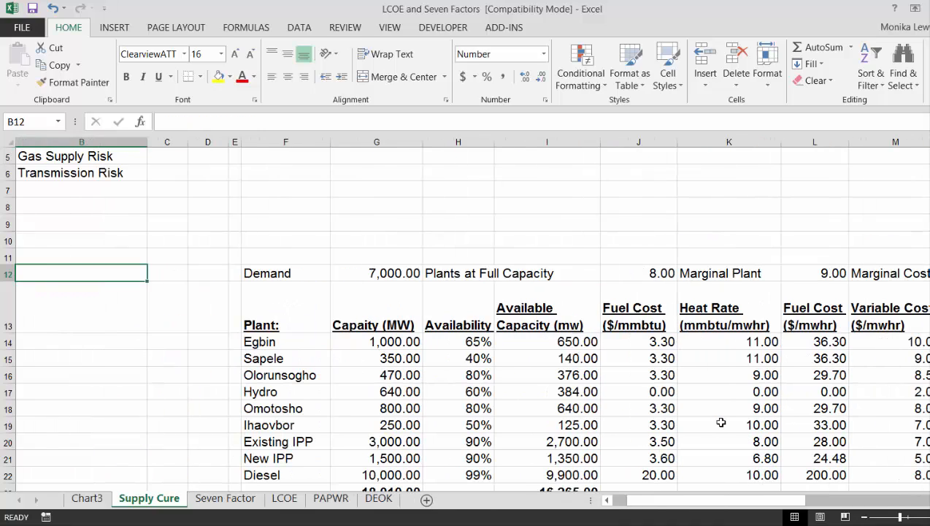
{"action": "scroll", "scroll_direction": "right", "scroll_amount": 3}
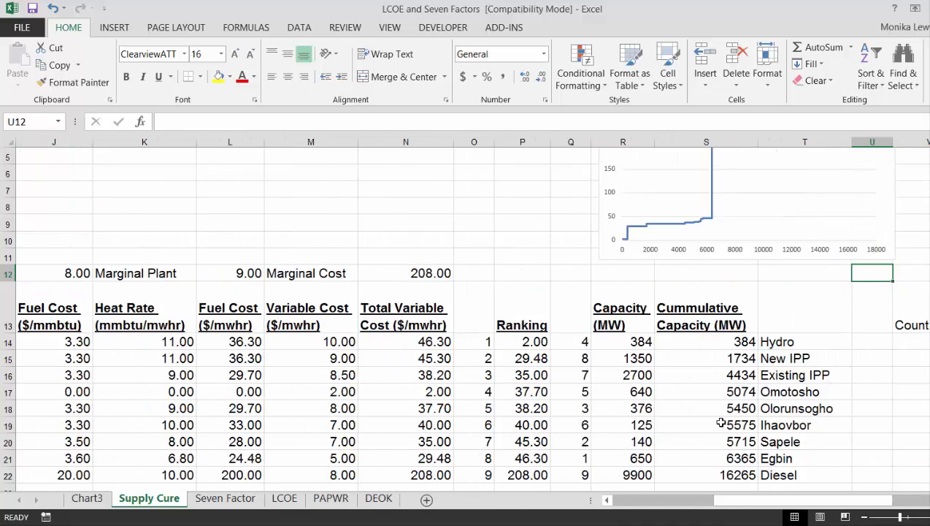
Step: Create a Demand helper column in Z referencing $G$12 so every row shows 7,000
{"action": "scroll", "scroll_direction": "right", "scroll_amount": 3}
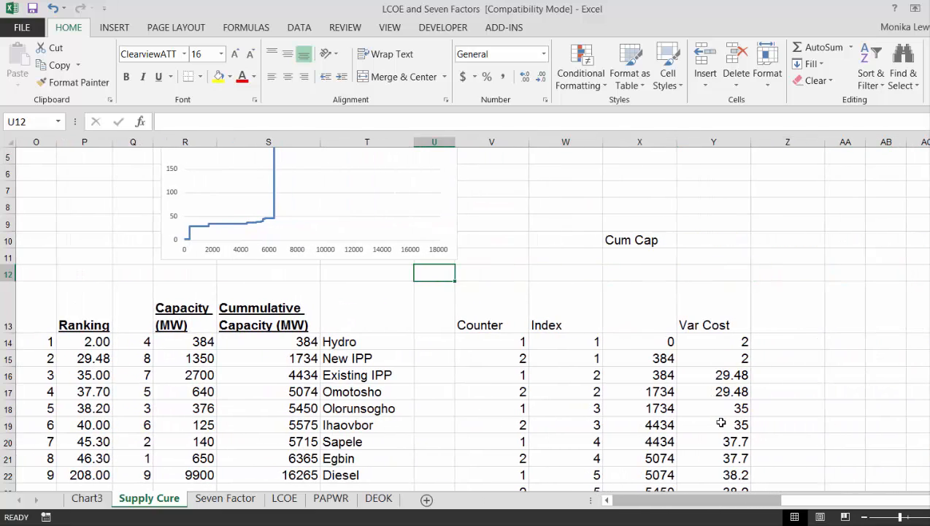
{"action": "left_click", "coordinate": [491, 273]}
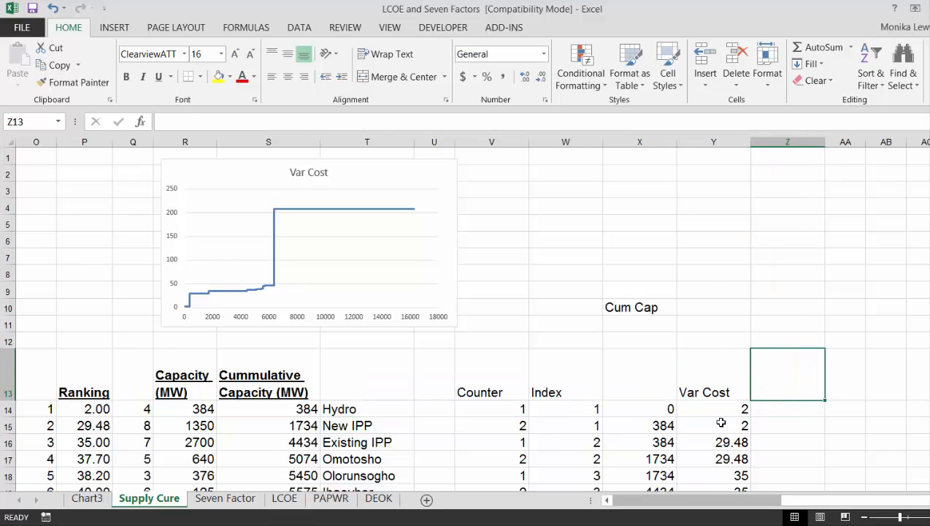
{"action": "type", "text": "Deamn"}
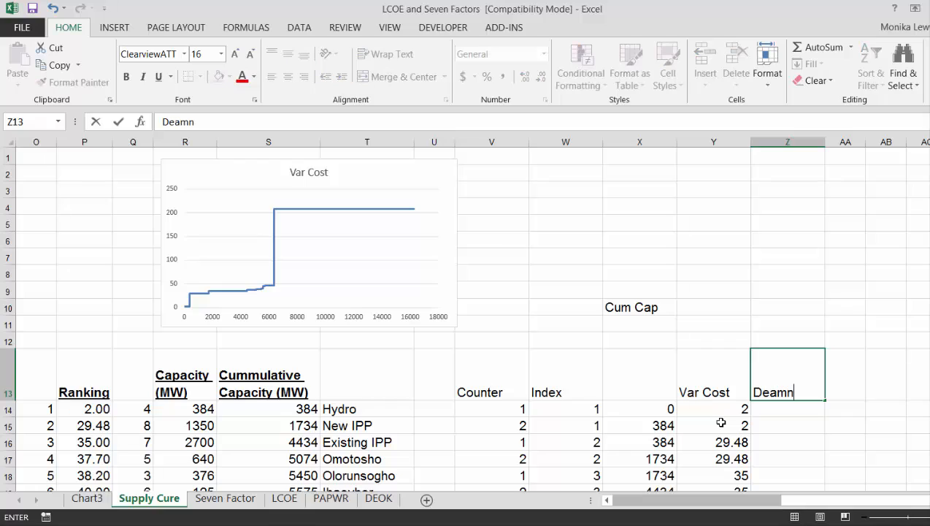
{"action": "key", "text": "BackSpace"}
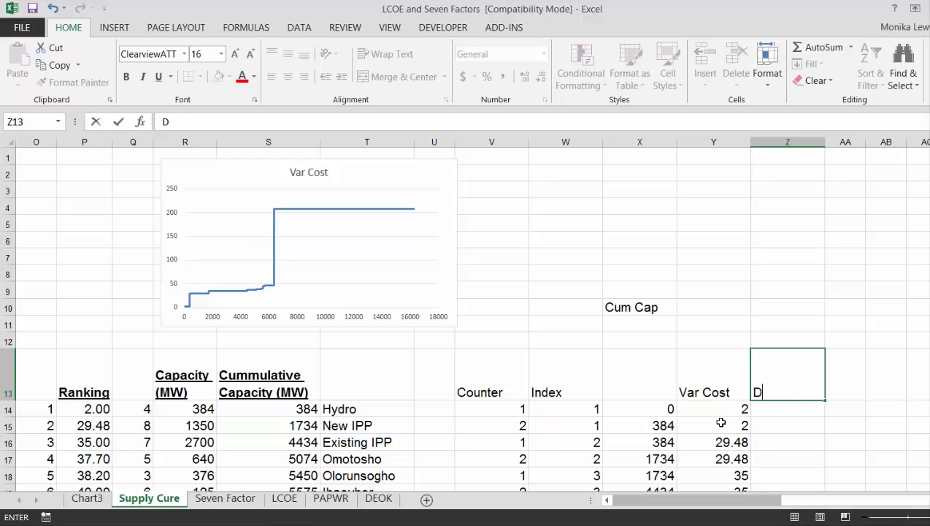
{"action": "type", "text": "emand"}
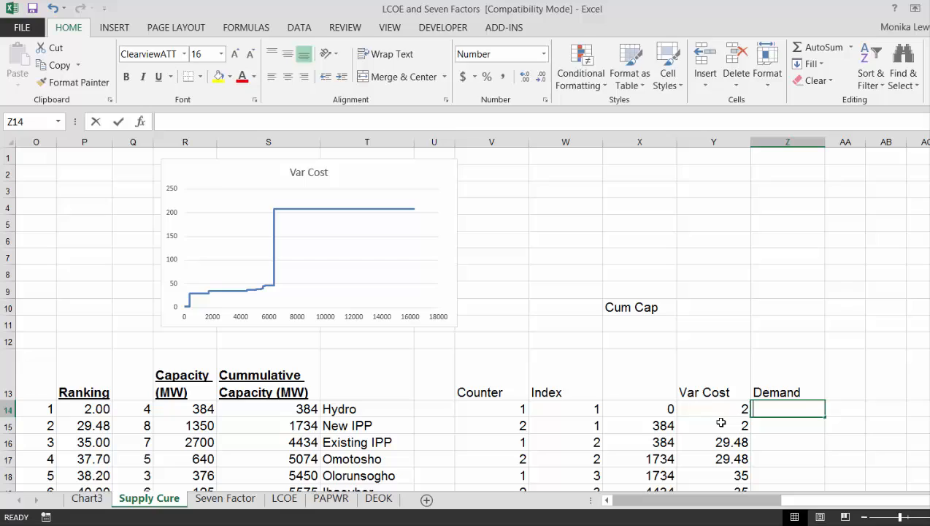
{"action": "scroll", "scroll_direction": "left", "scroll_amount": 3}
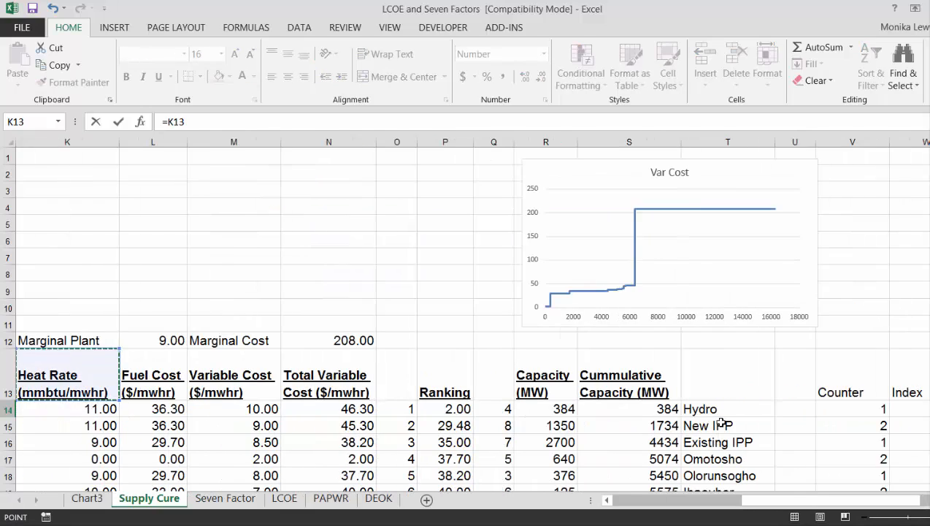
{"action": "scroll", "scroll_direction": "left", "scroll_amount": 3}
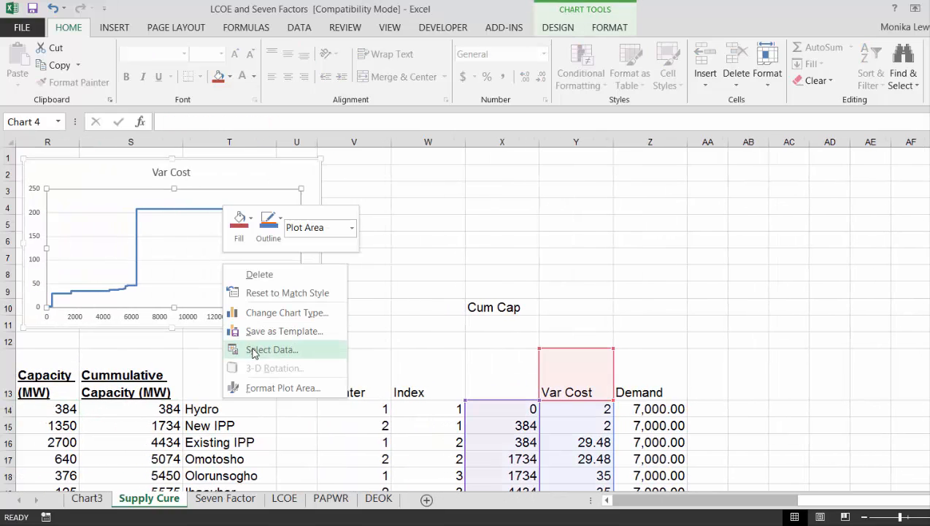
Step: Add a Demand chart series with X values Z14:Z31 and Y values Y14:Y31
{"action": "left_click", "coordinate": [271, 349]}
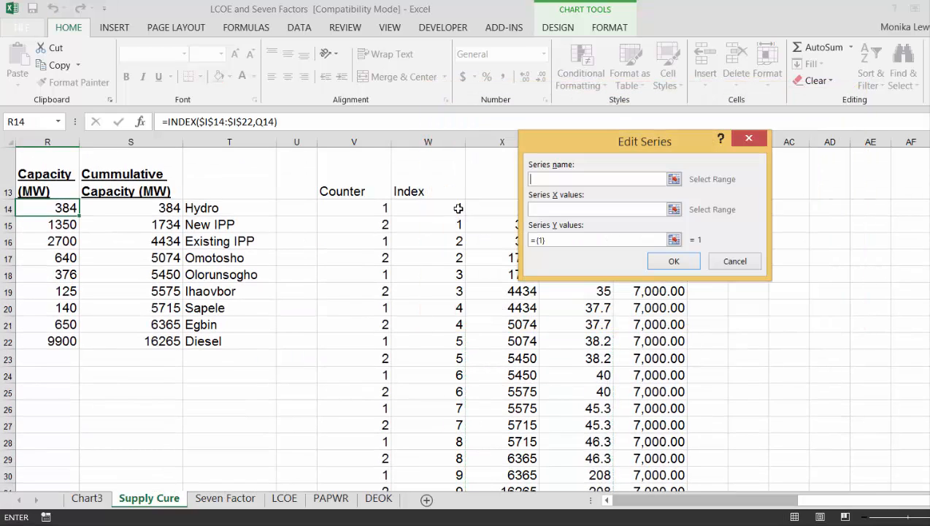
{"action": "type", "text": "Demand"}
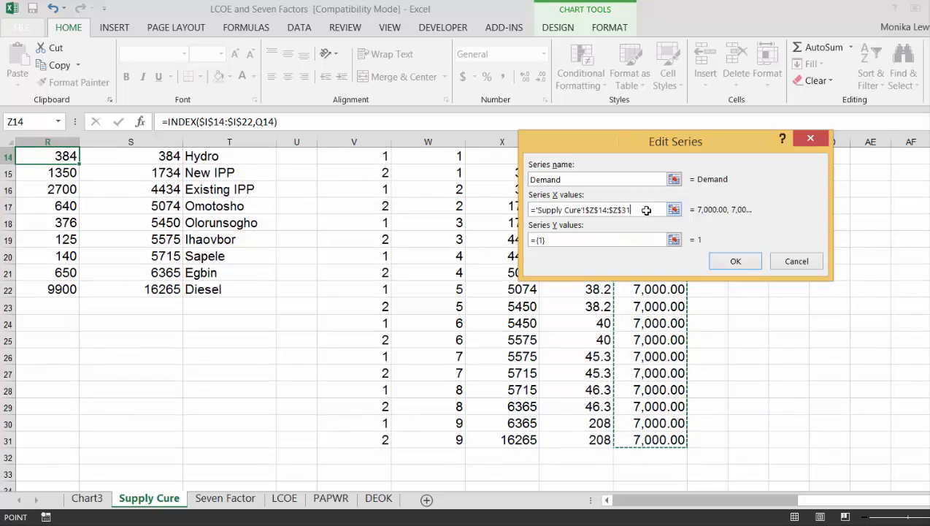
{"action": "left_click", "coordinate": [671, 240]}
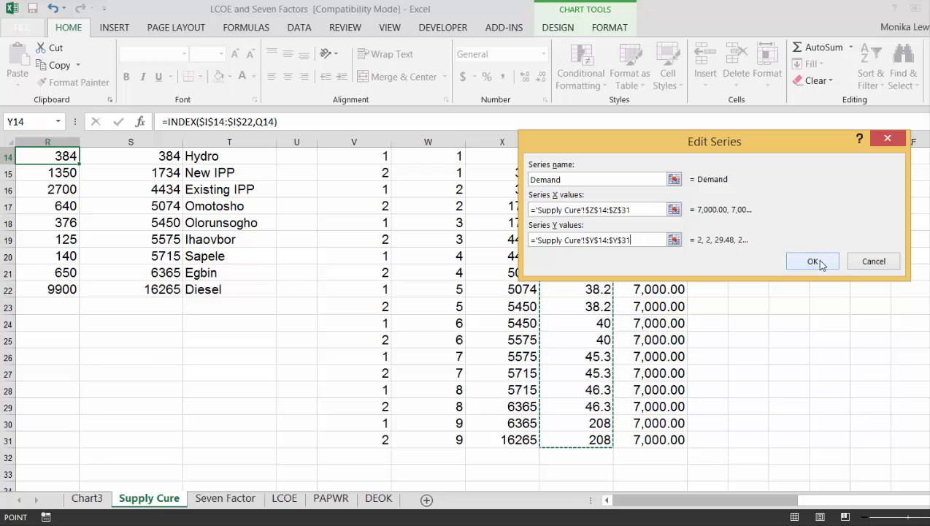
{"action": "left_click", "coordinate": [812, 260]}
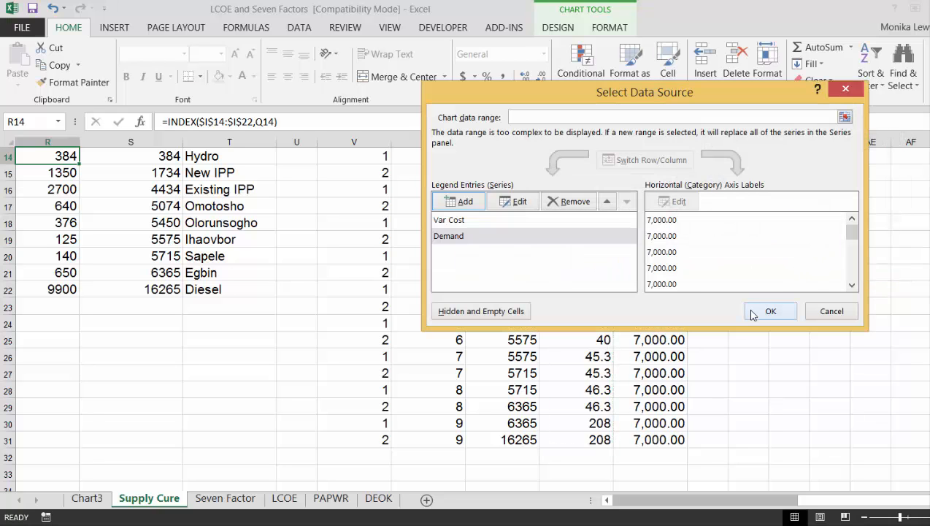
{"action": "left_click", "coordinate": [771, 309]}
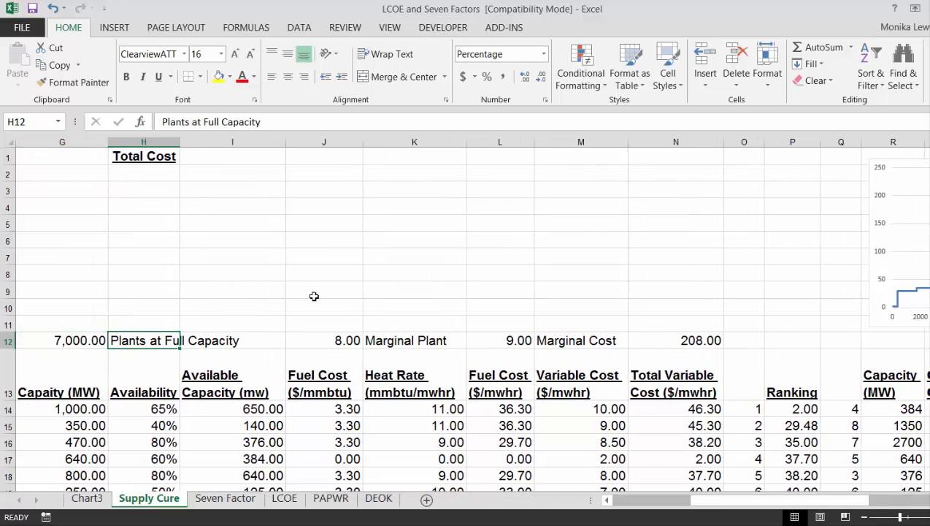
{"action": "mouse_move", "coordinate": [873, 290]}
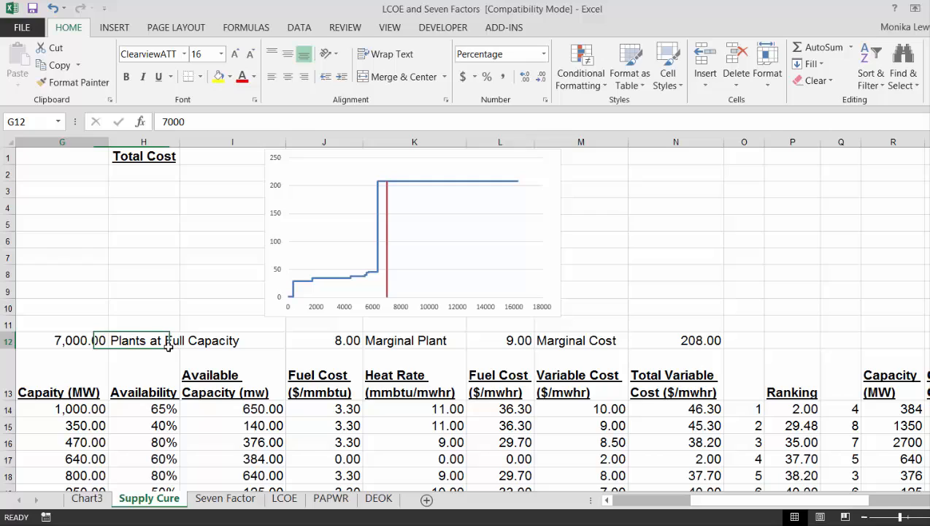
Step: Switch Demand to 6,000 and back to 7000 so the red vertical demand line follows
{"action": "type", "text": "6,000"}
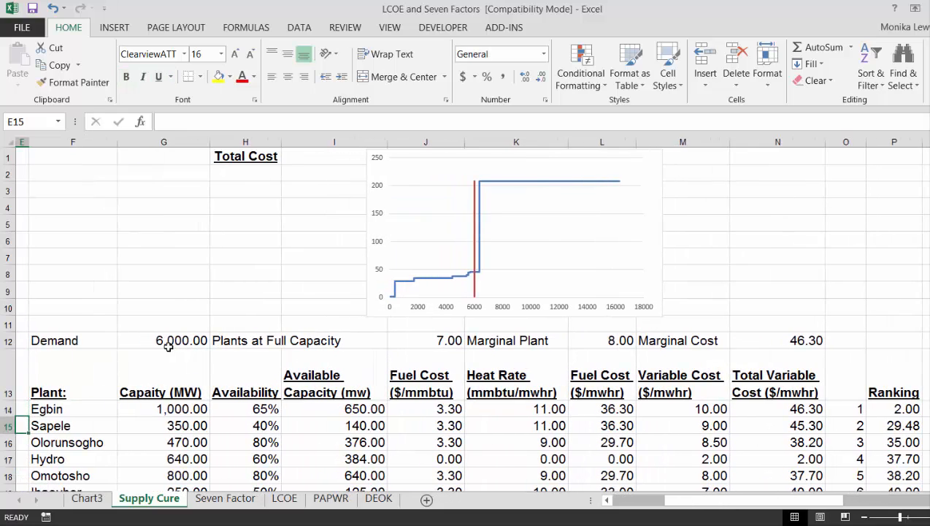
{"action": "left_click", "coordinate": [163, 340]}
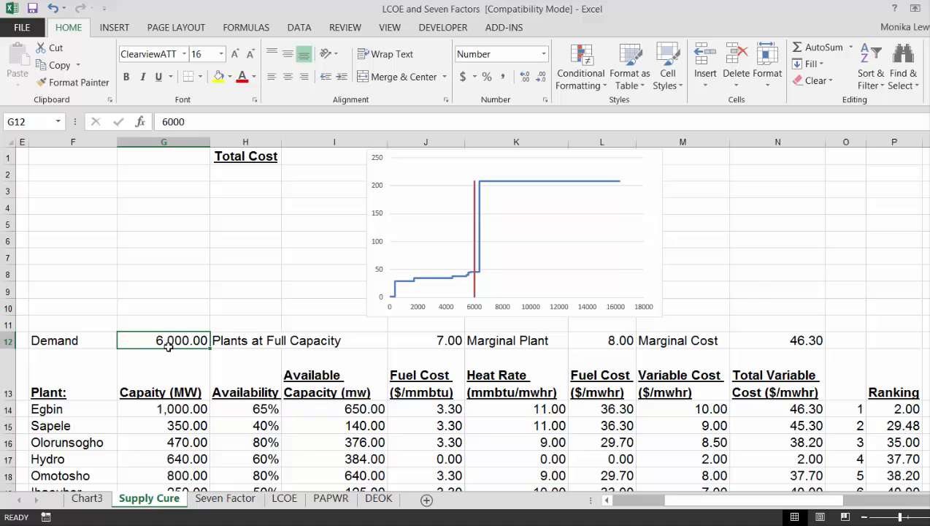
{"action": "type", "text": "7000"}
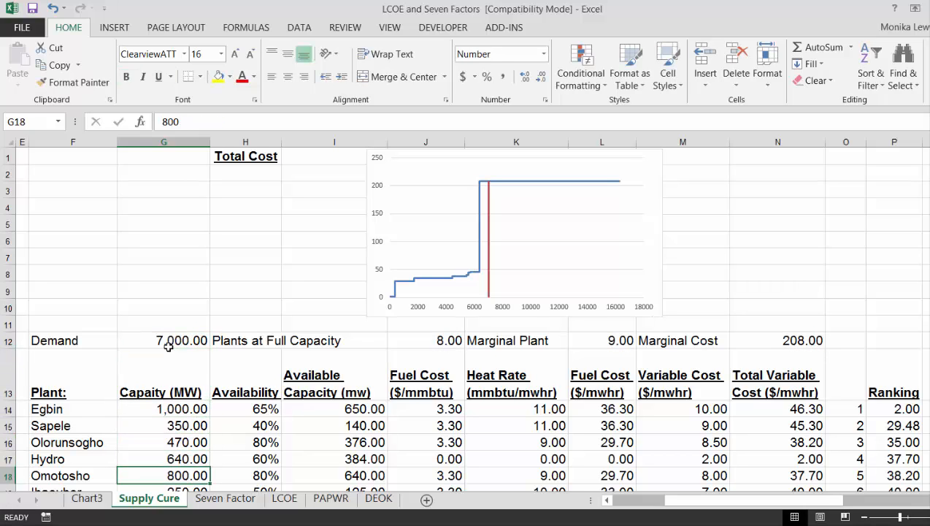
{"action": "scroll", "scroll_direction": "down", "scroll_amount": 3}
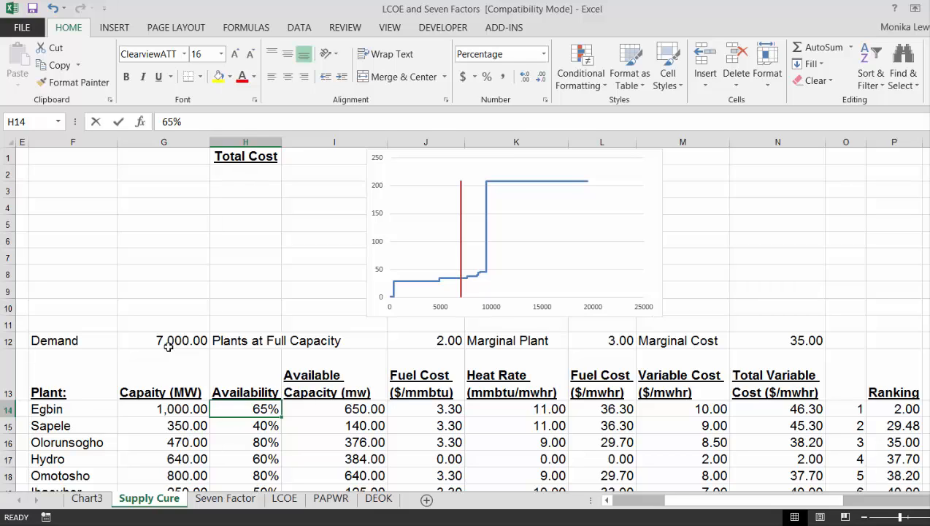
Step: Set Egbin availability to 80%, undo the extra fill, and review the updated chart
{"action": "type", "text": "80%"}
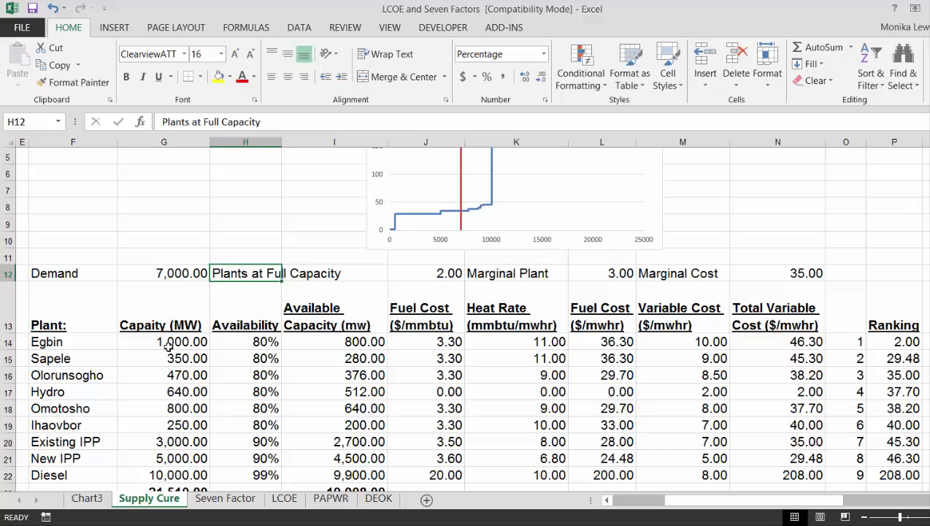
{"action": "left_click_drag", "start_coordinate": [245, 341], "coordinate": [246, 423]}
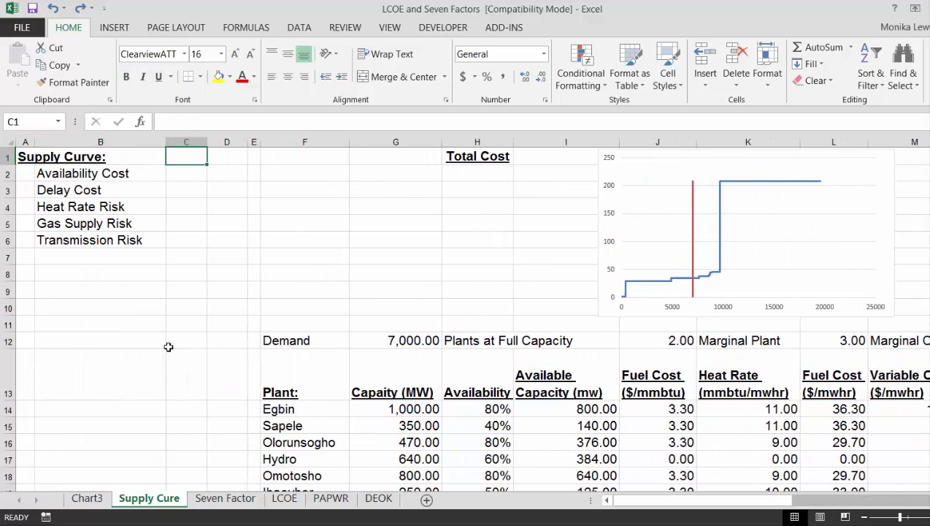
{"action": "scroll", "scroll_direction": "right", "scroll_amount": 3}
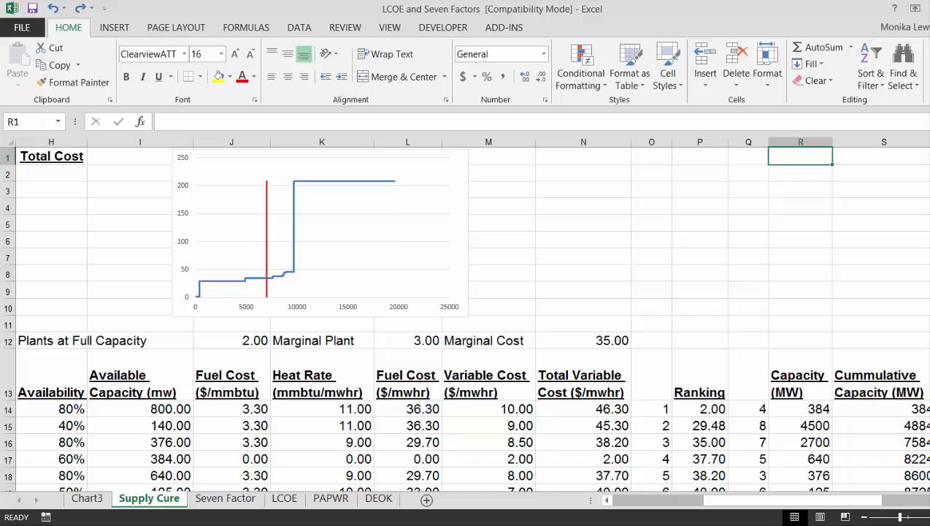